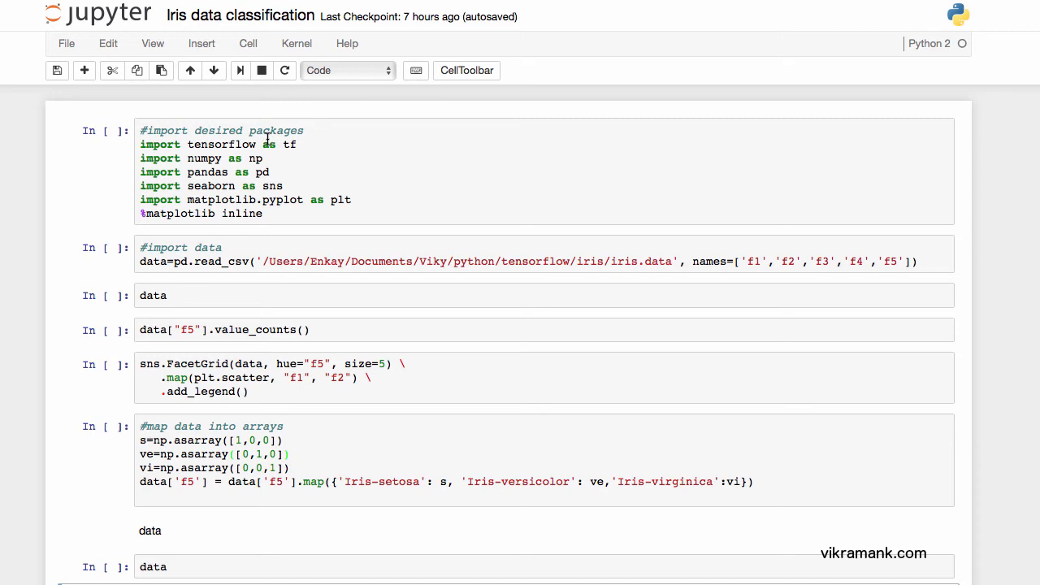
pyautogui.moveTo(275, 166)
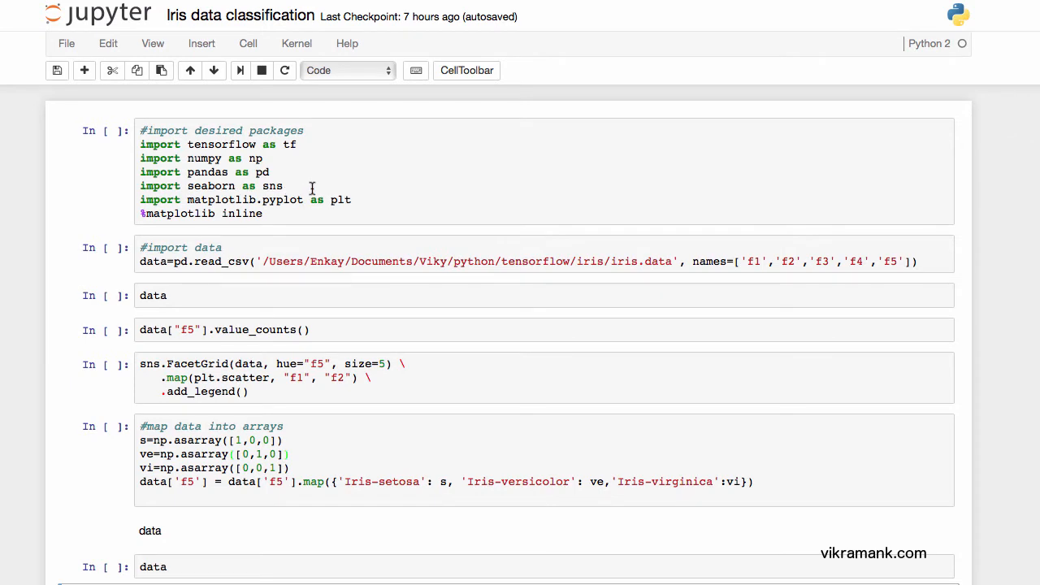
pyautogui.moveTo(354, 182)
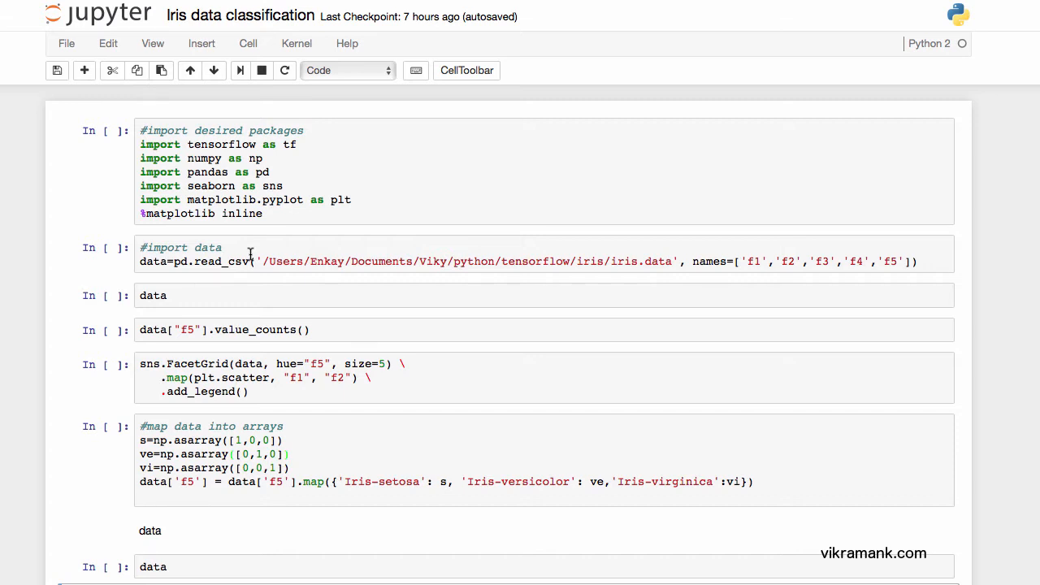
pyautogui.moveTo(254, 252)
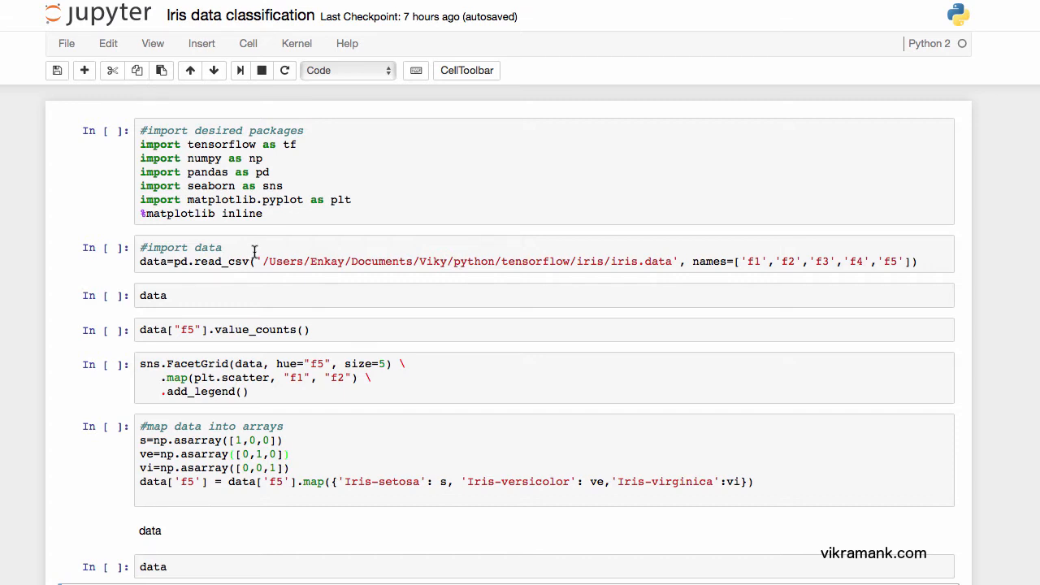
pyautogui.moveTo(231, 240)
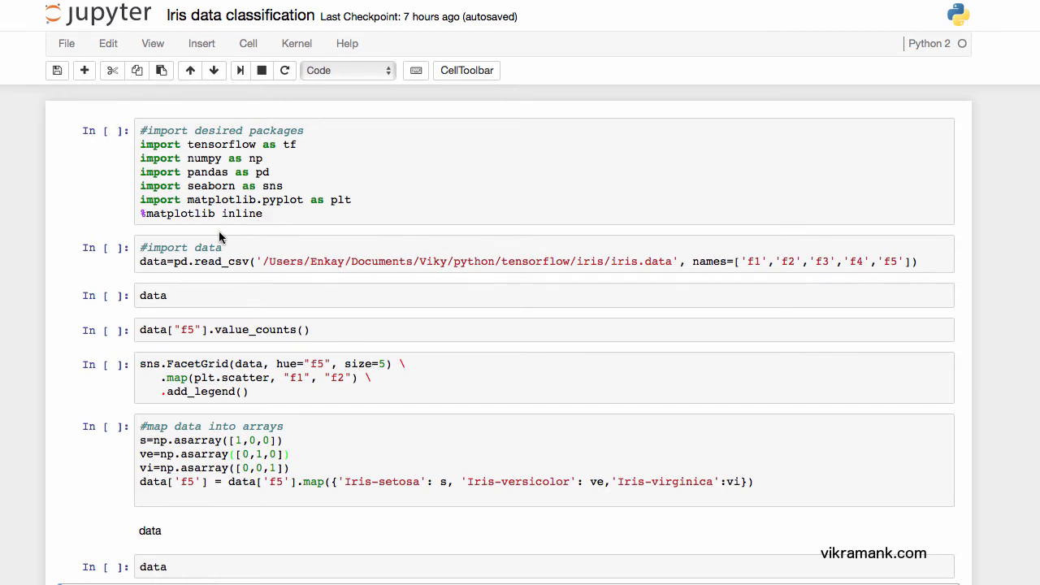
pyautogui.moveTo(275, 237)
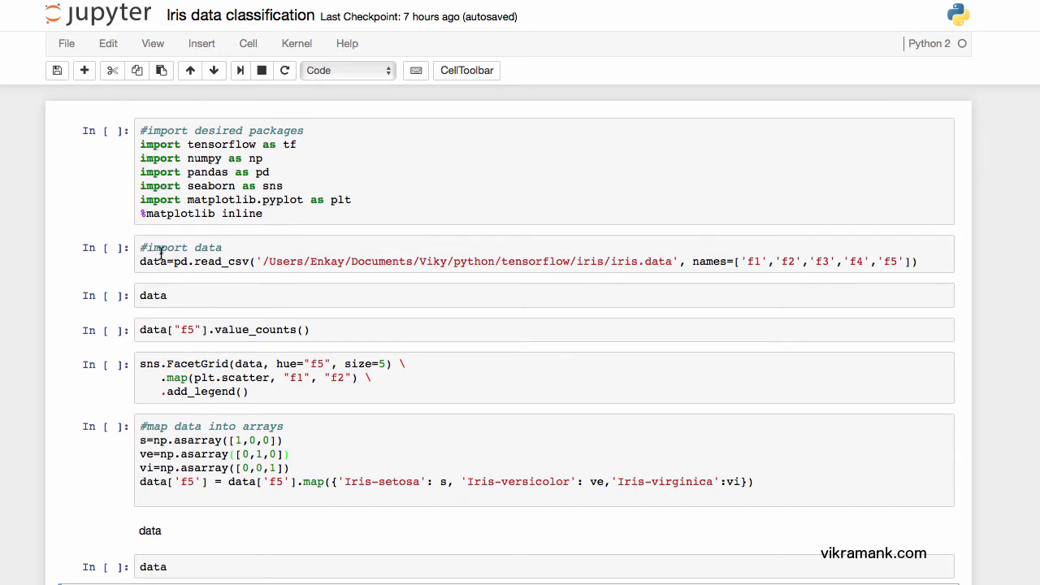
pyautogui.moveTo(175, 270)
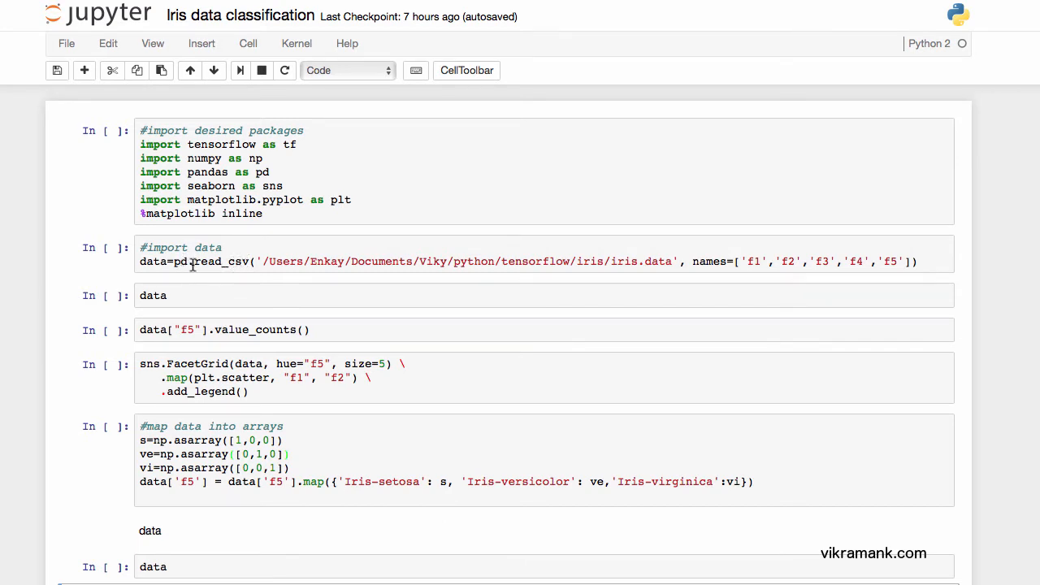
pyautogui.moveTo(640, 260)
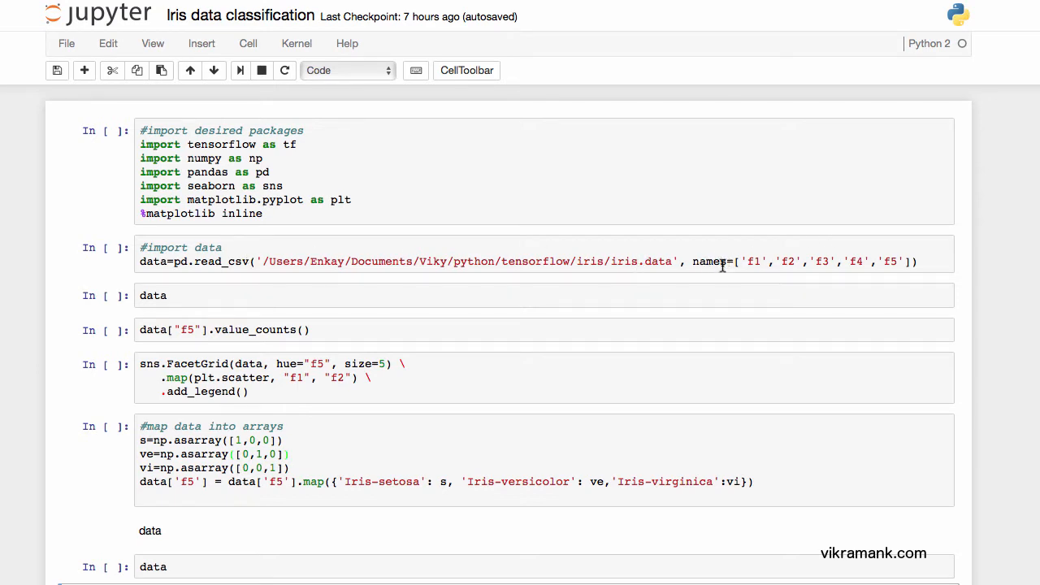
pyautogui.moveTo(759, 260)
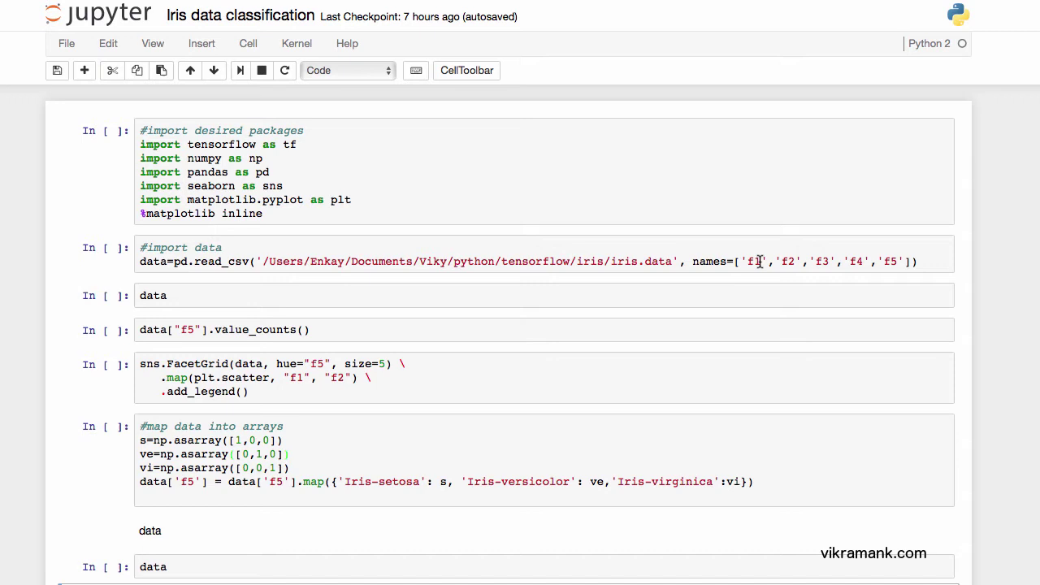
pyautogui.moveTo(858, 262)
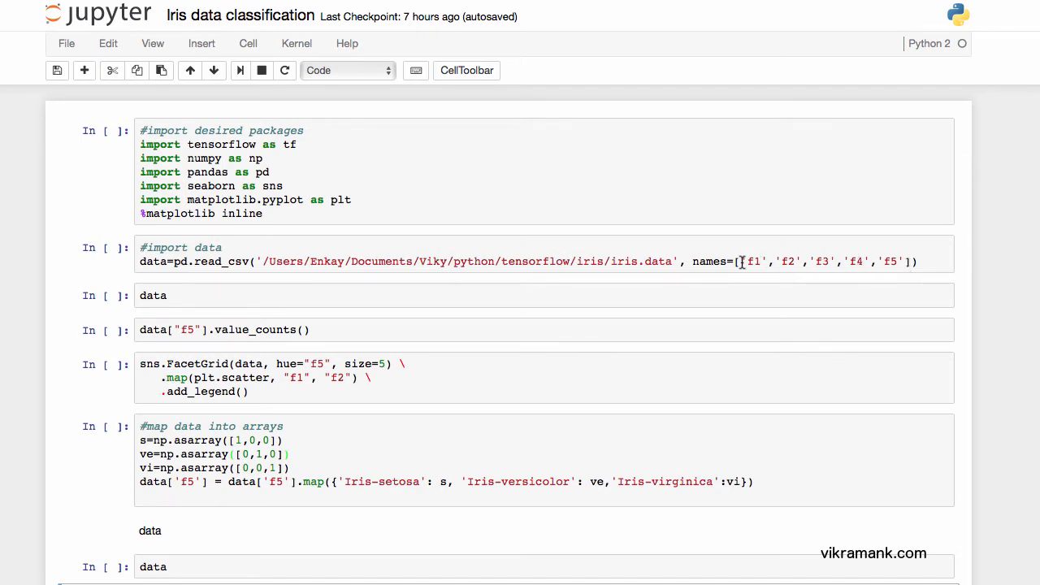
pyautogui.moveTo(751, 269)
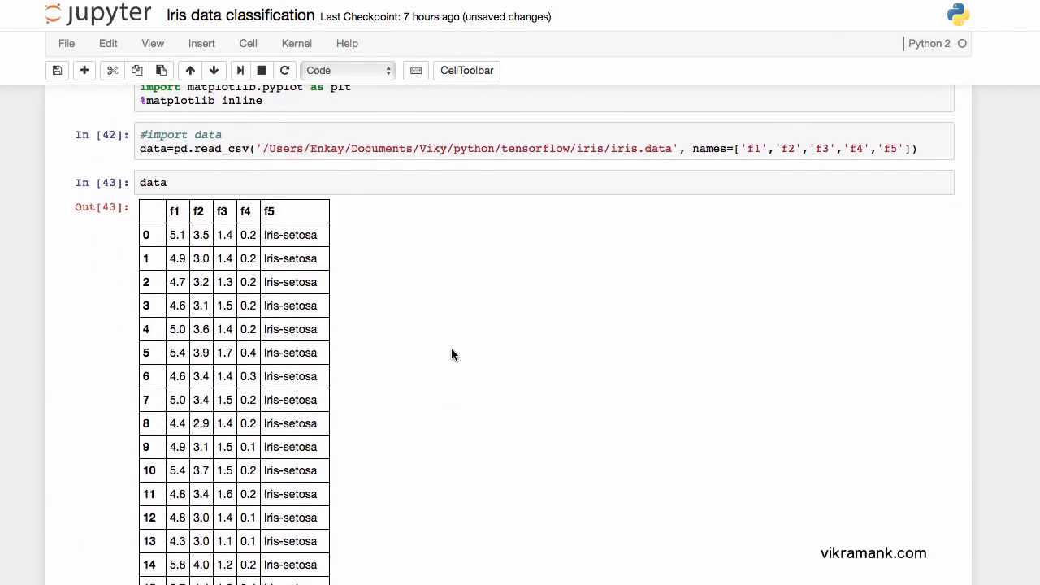
# - Review the data output and the f5 value counts of 50 per species, then focus the scatter-plot cell
pyautogui.scroll(-3)
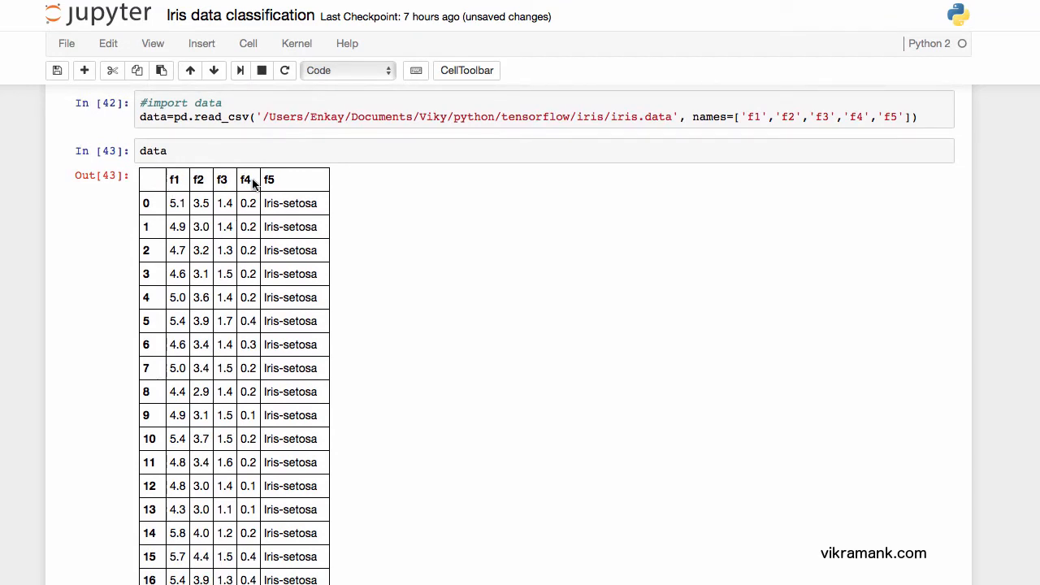
pyautogui.moveTo(285, 193)
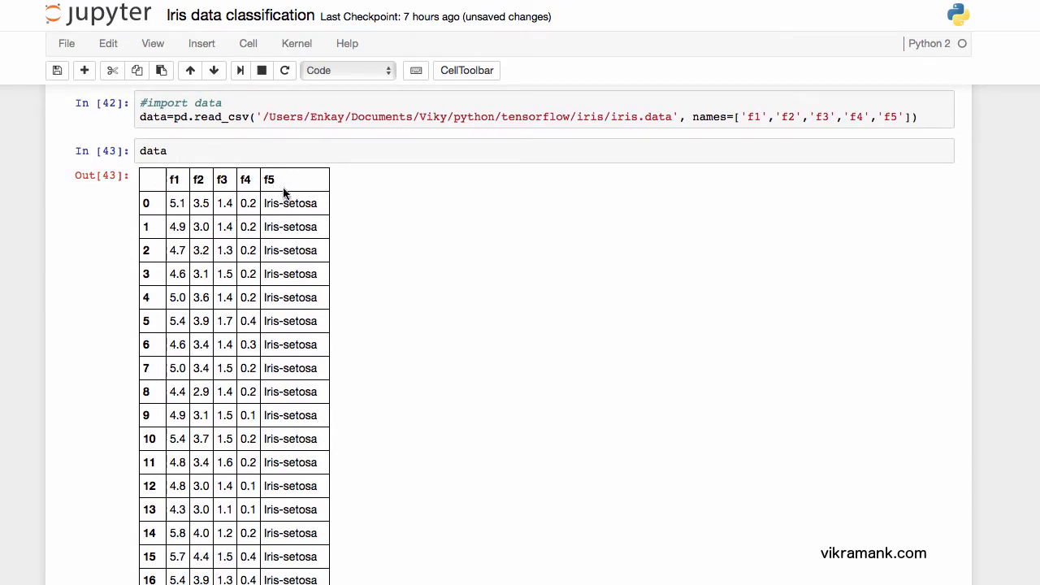
pyautogui.scroll(-3)
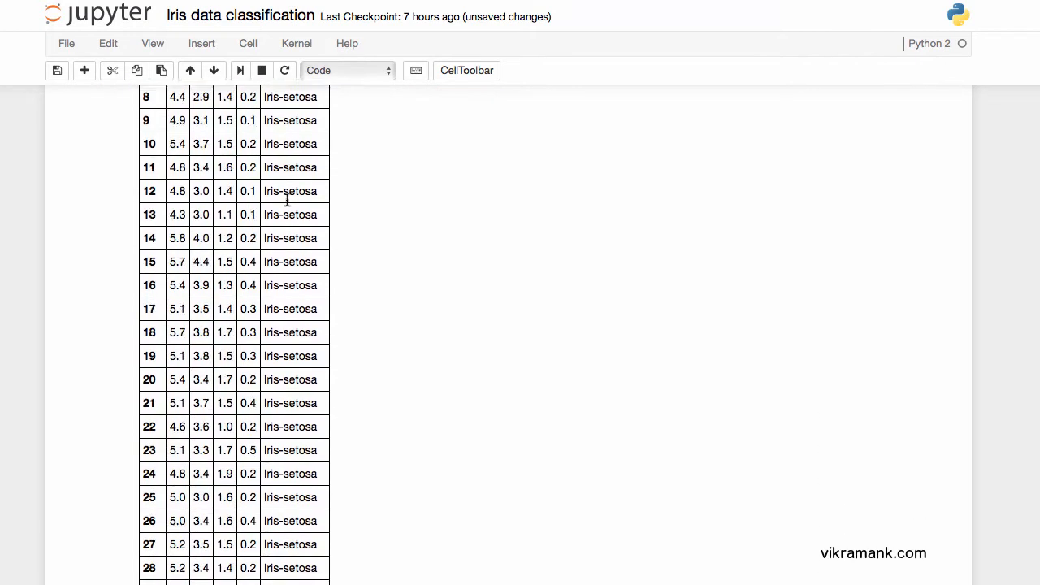
pyautogui.scroll(-3)
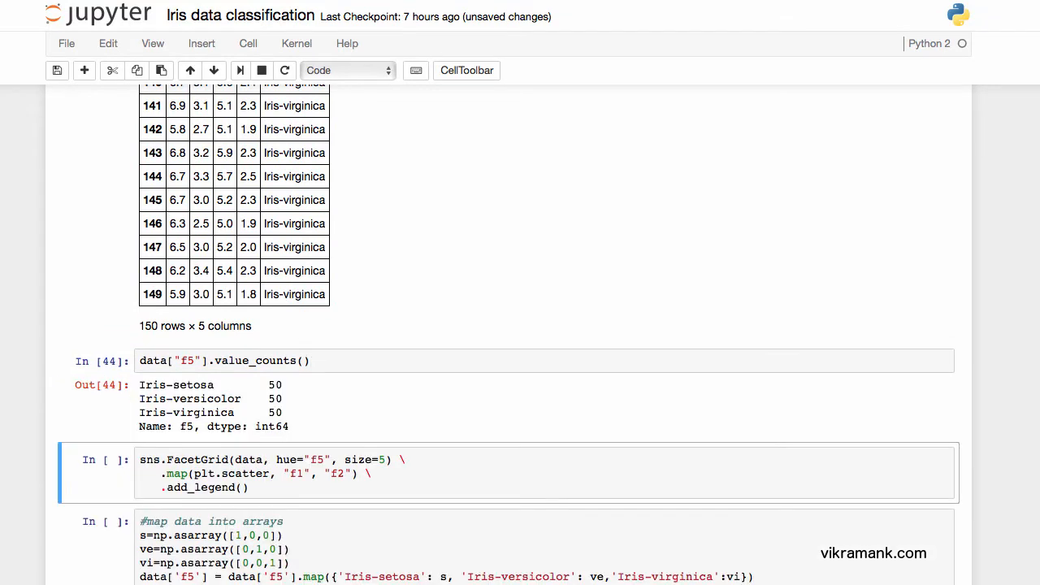
pyautogui.moveTo(303, 380)
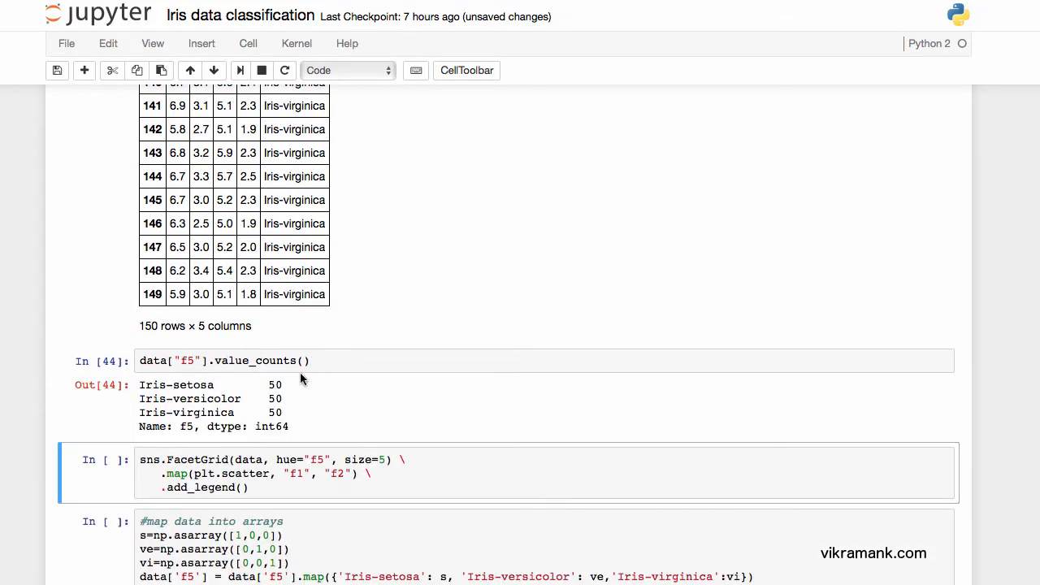
pyautogui.moveTo(296, 390)
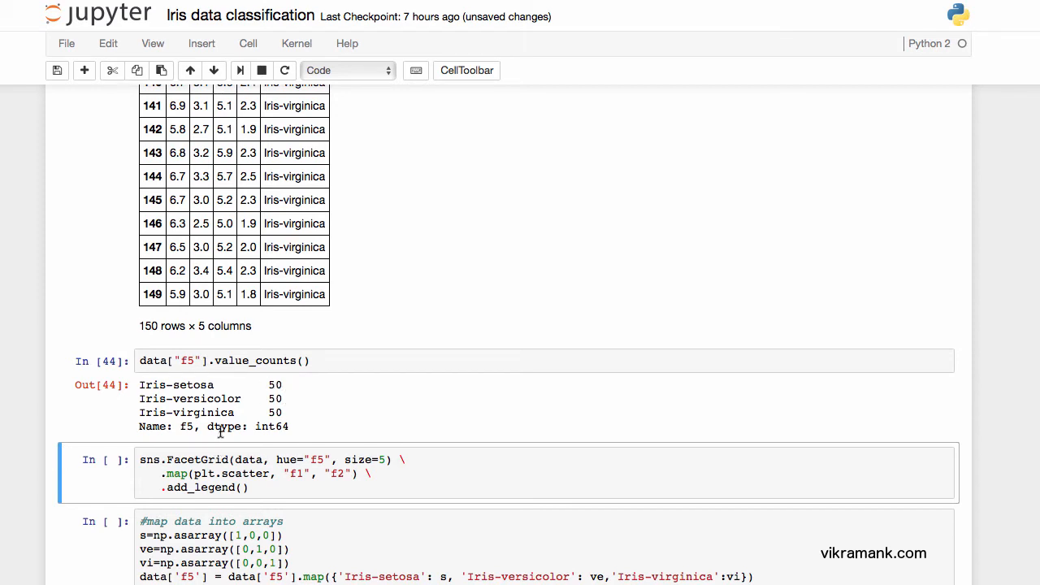
pyautogui.click(455, 478)
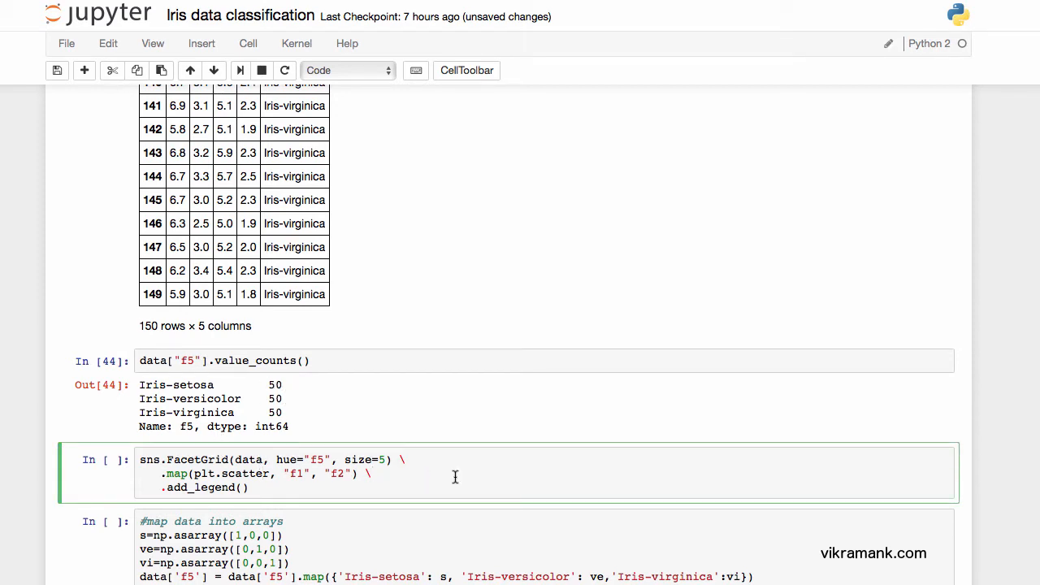
pyautogui.moveTo(419, 494)
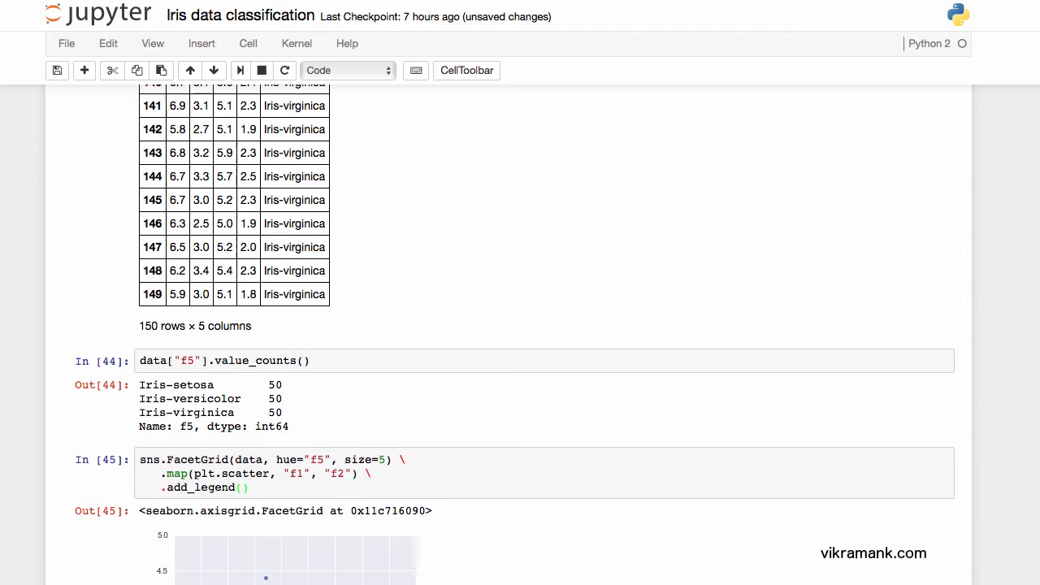
# - Scroll down to view the species-coloured f1-vs-f2 scatter plot under the FacetGrid cell
pyautogui.scroll(-3)
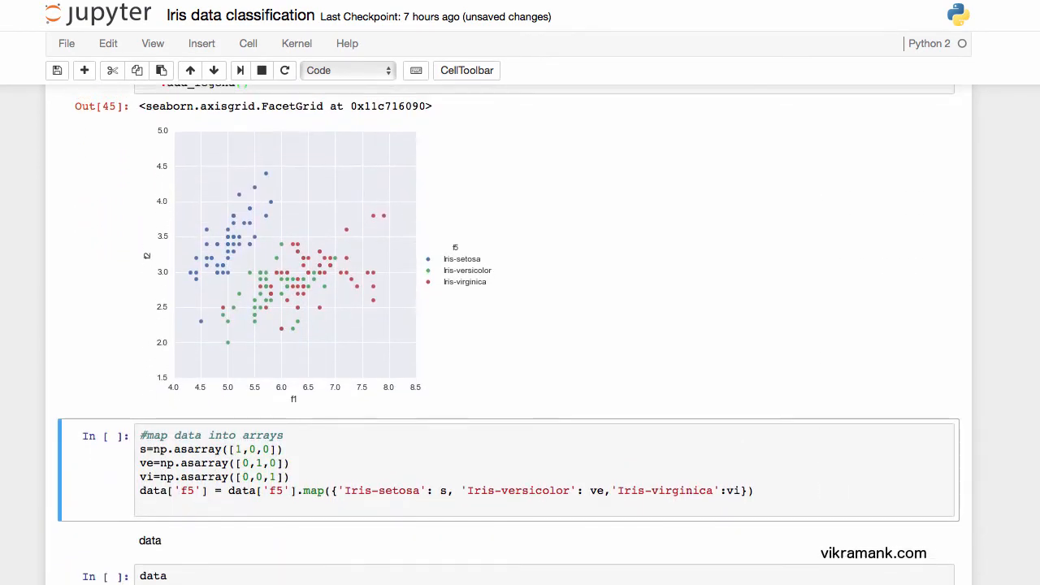
pyautogui.moveTo(143, 286)
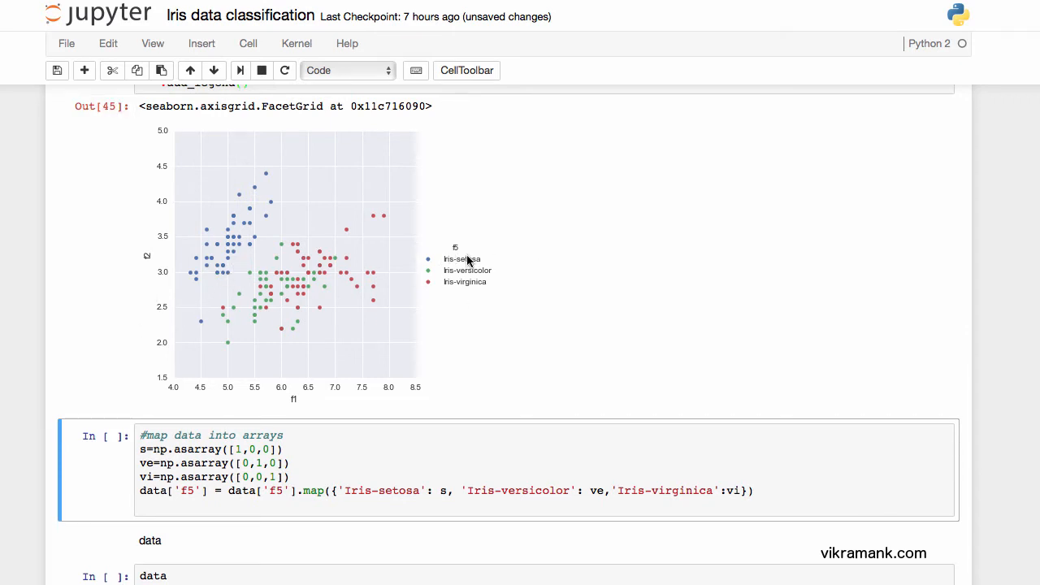
pyautogui.moveTo(302, 230)
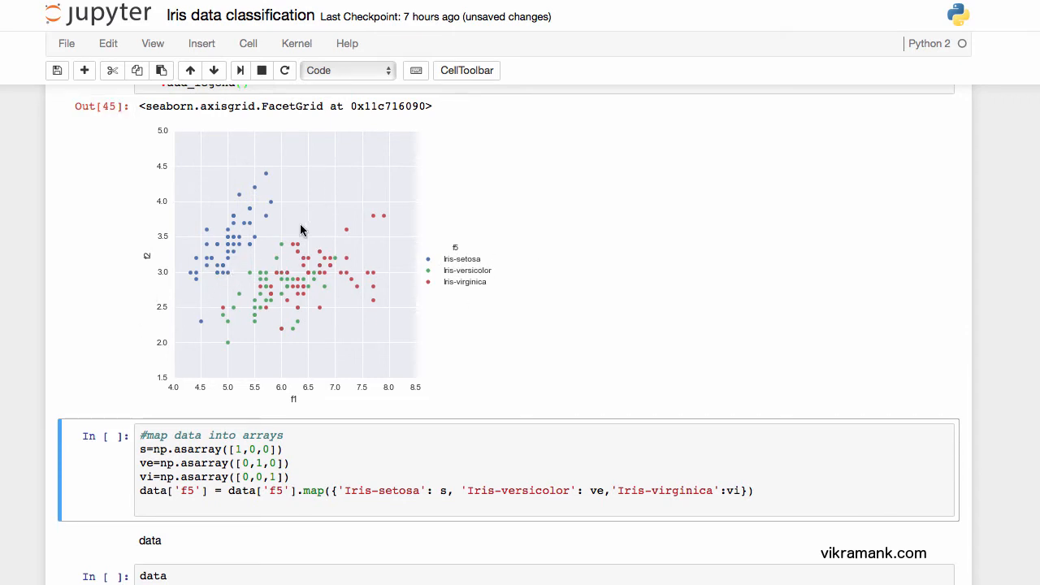
pyautogui.moveTo(200, 315)
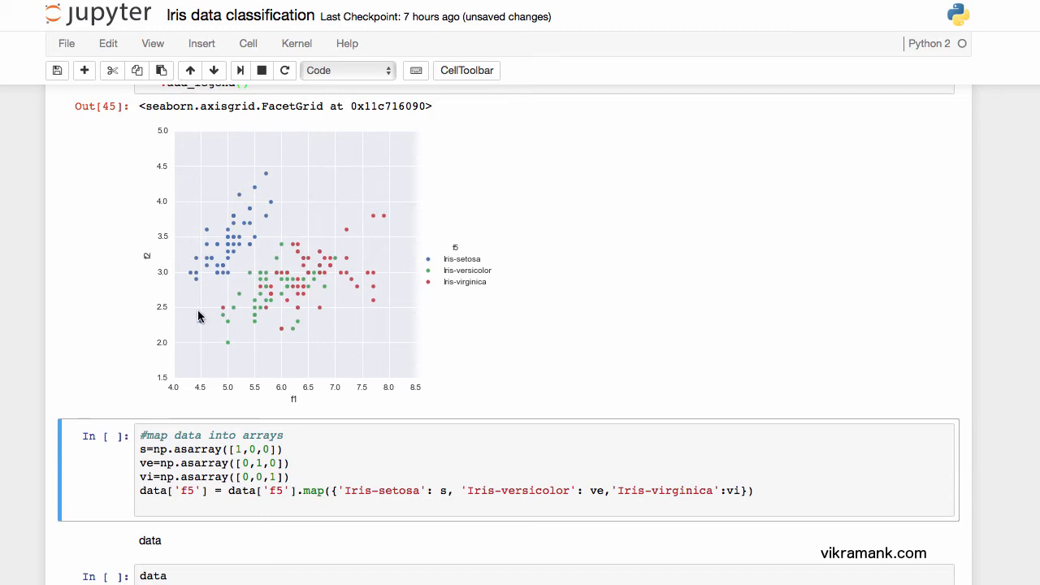
pyautogui.moveTo(311, 311)
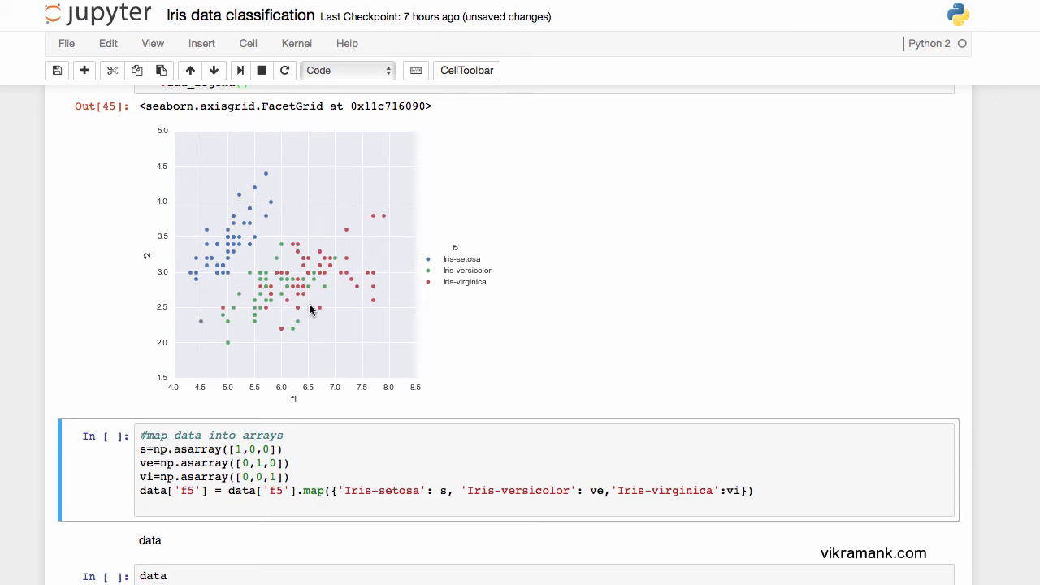
pyautogui.moveTo(330, 276)
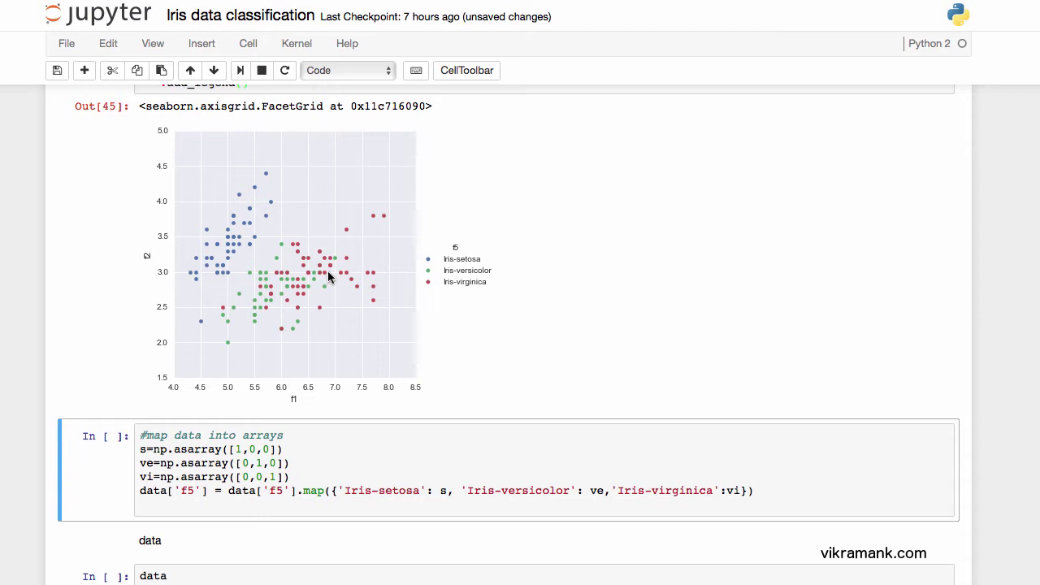
pyautogui.moveTo(325, 278)
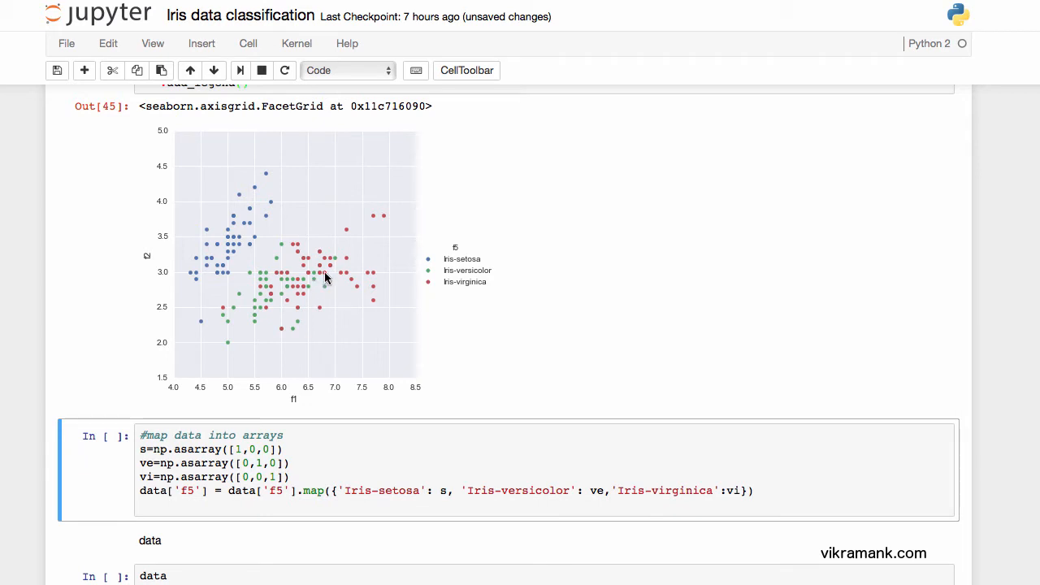
pyautogui.moveTo(316, 277)
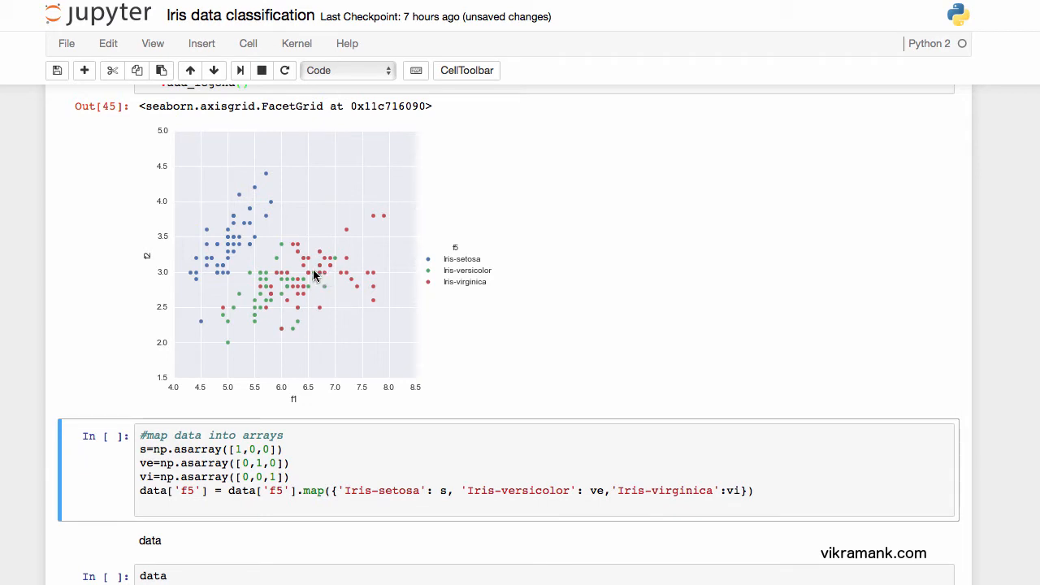
pyautogui.moveTo(335, 283)
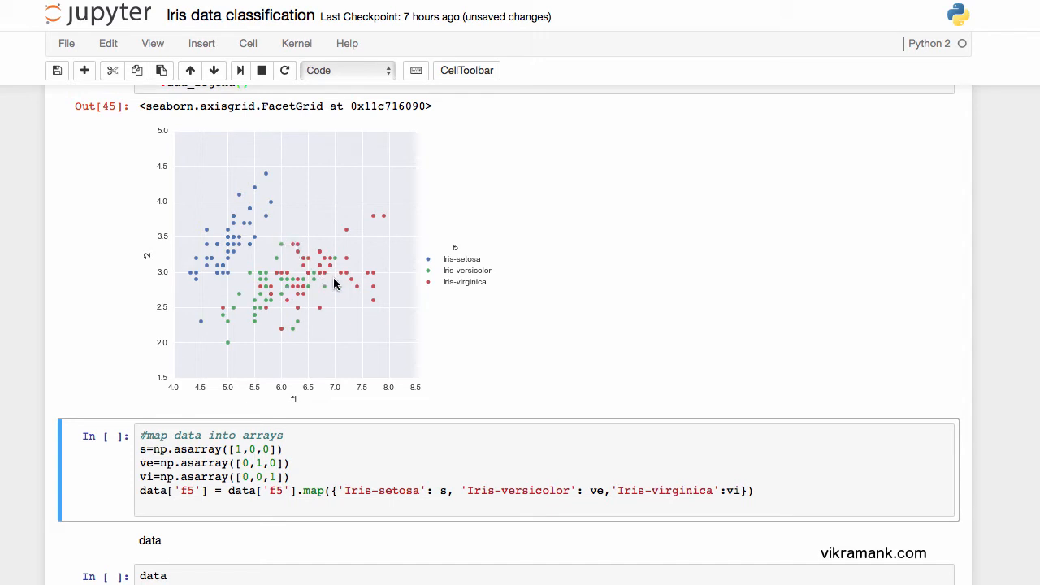
pyautogui.scroll(-3)
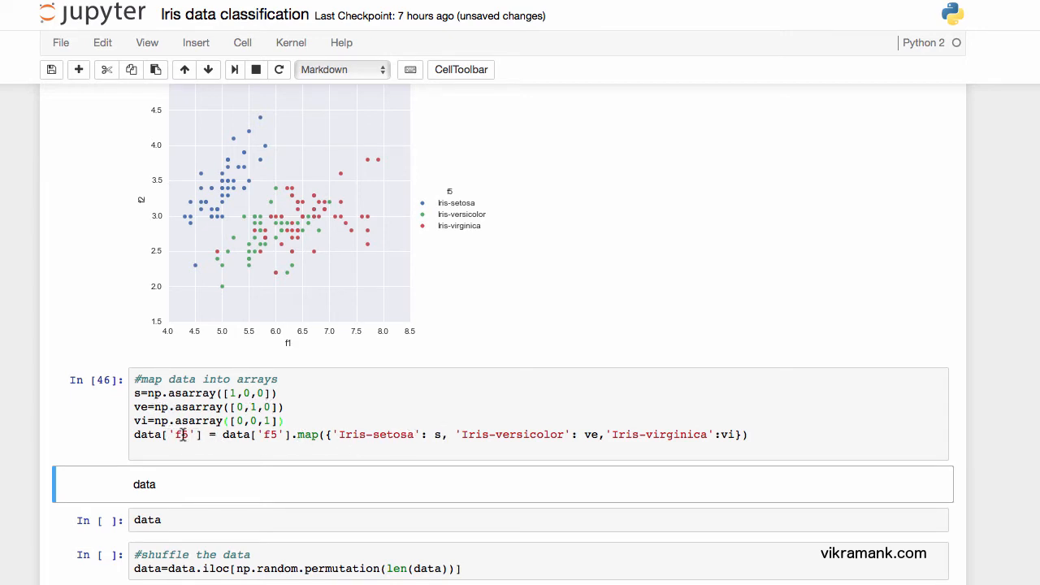
pyautogui.moveTo(316, 437)
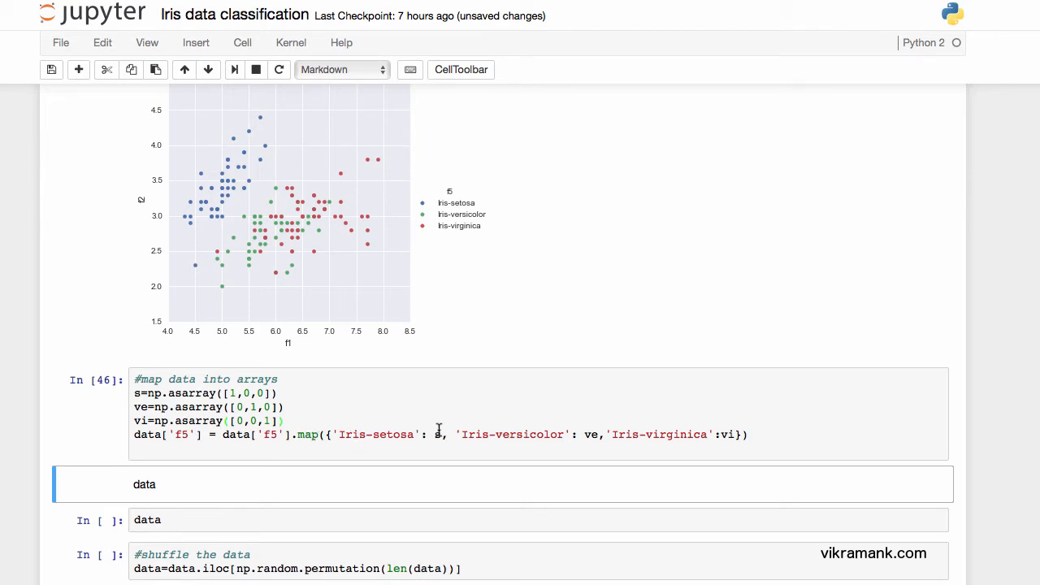
pyautogui.moveTo(527, 442)
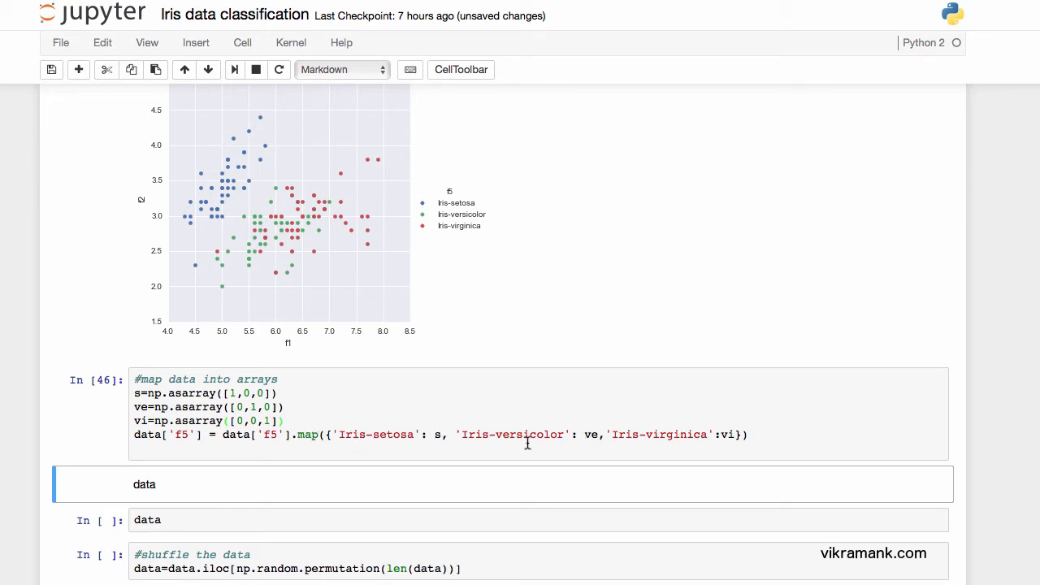
pyautogui.moveTo(749, 406)
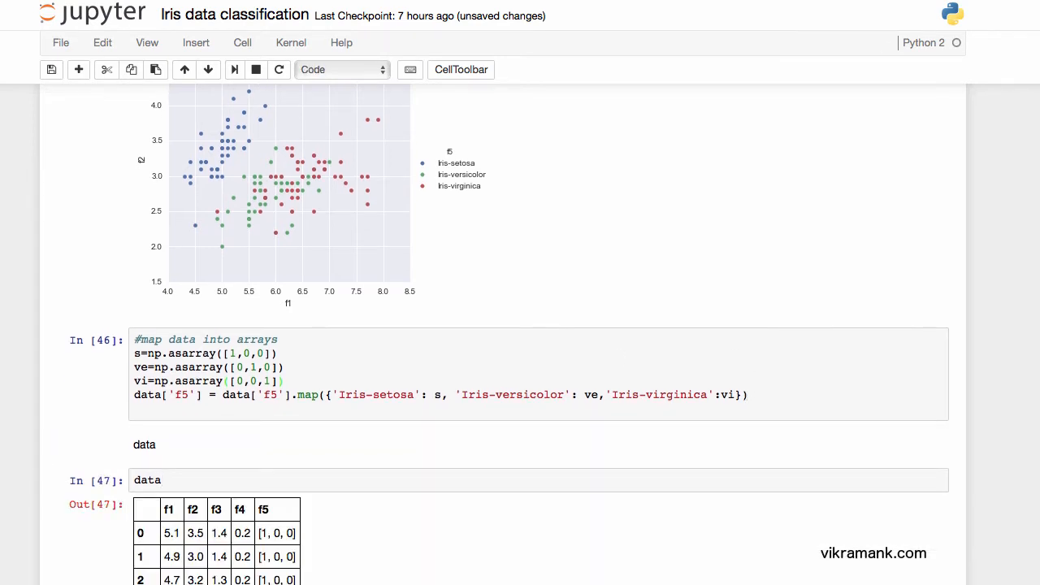
# - Scroll through the data table showing f5 replaced by one-hot arrays
pyautogui.scroll(-3)
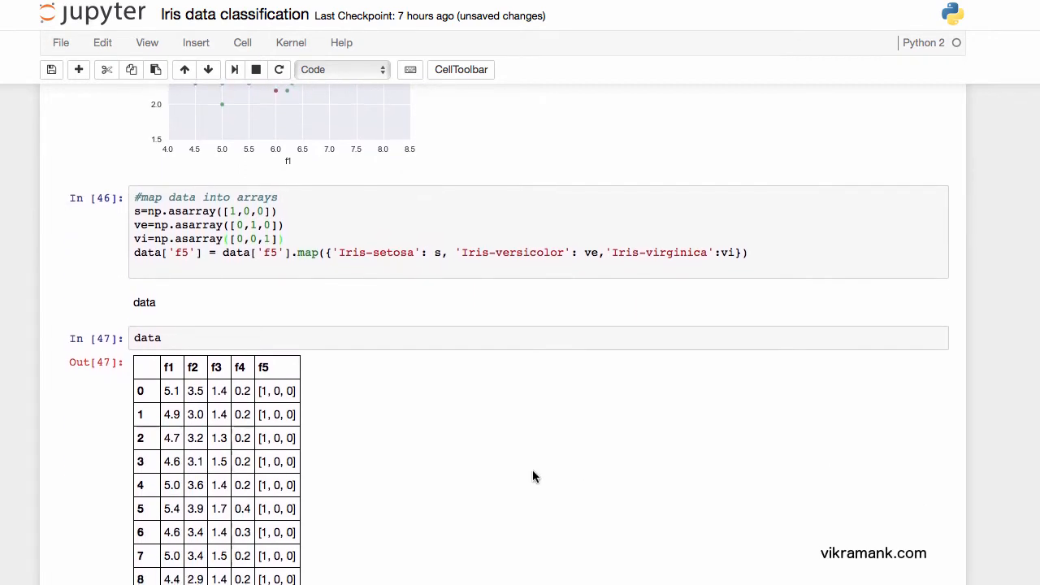
pyautogui.moveTo(254, 400)
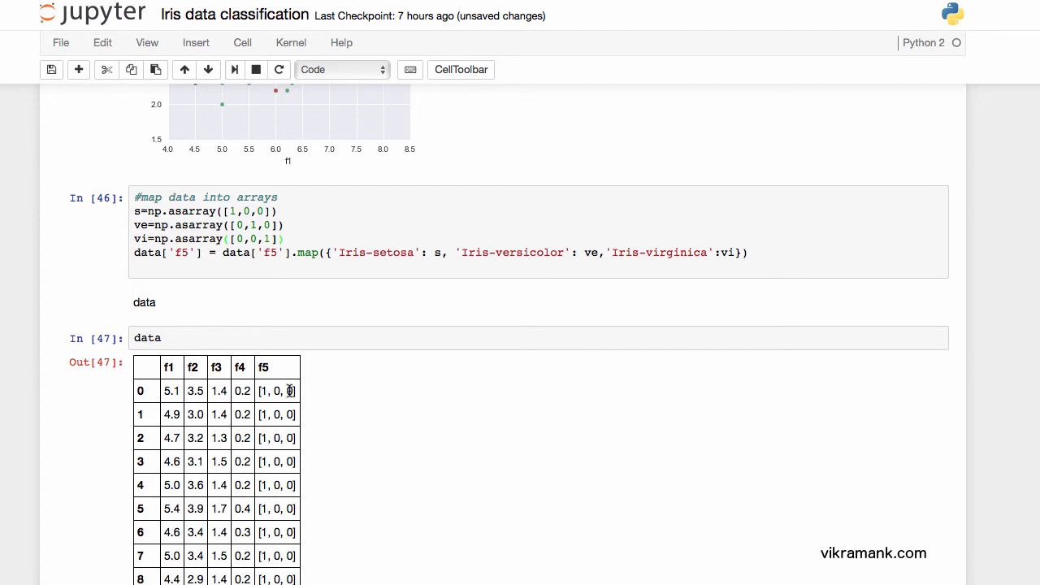
pyautogui.scroll(-3)
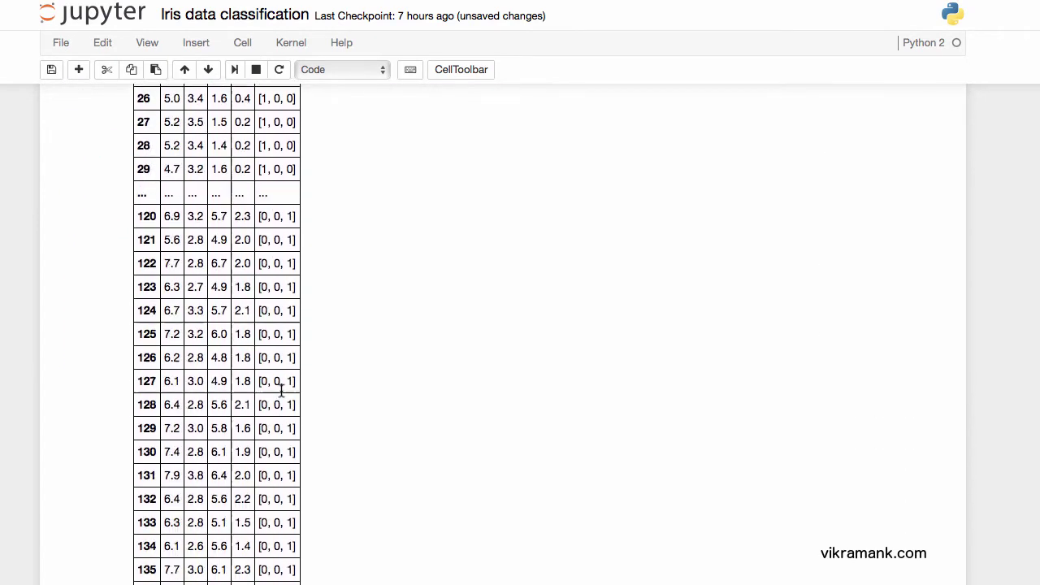
pyautogui.scroll(-3)
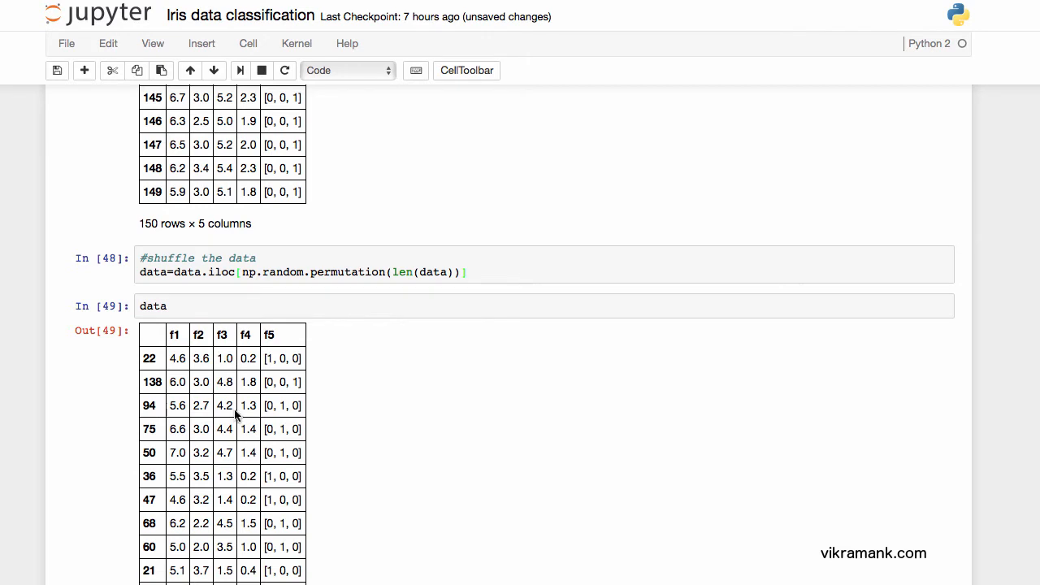
# - Scroll down through the shuffled table (Out[49]) showing the permuted row indices
pyautogui.scroll(-3)
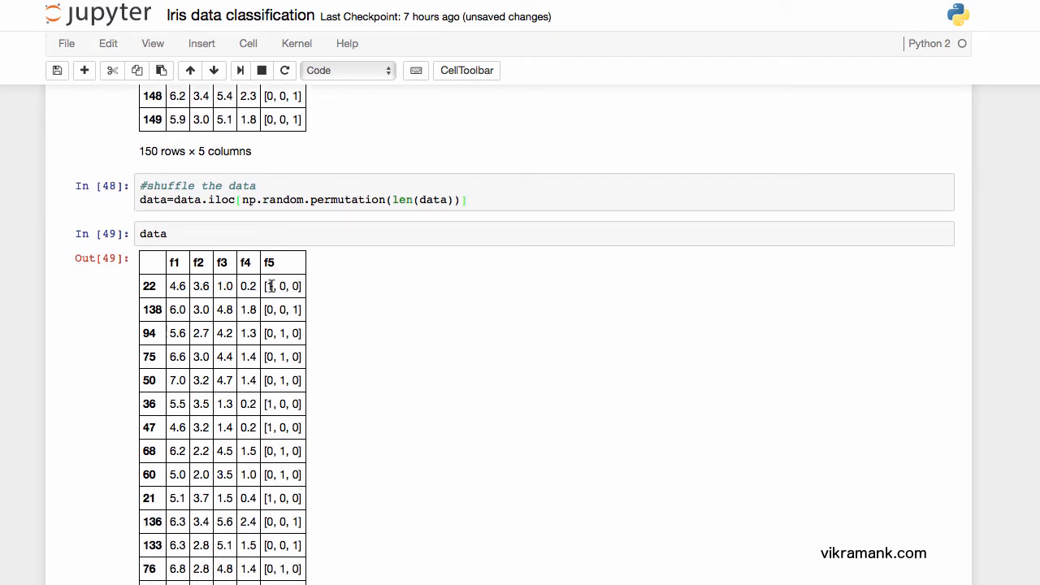
pyautogui.moveTo(249, 311)
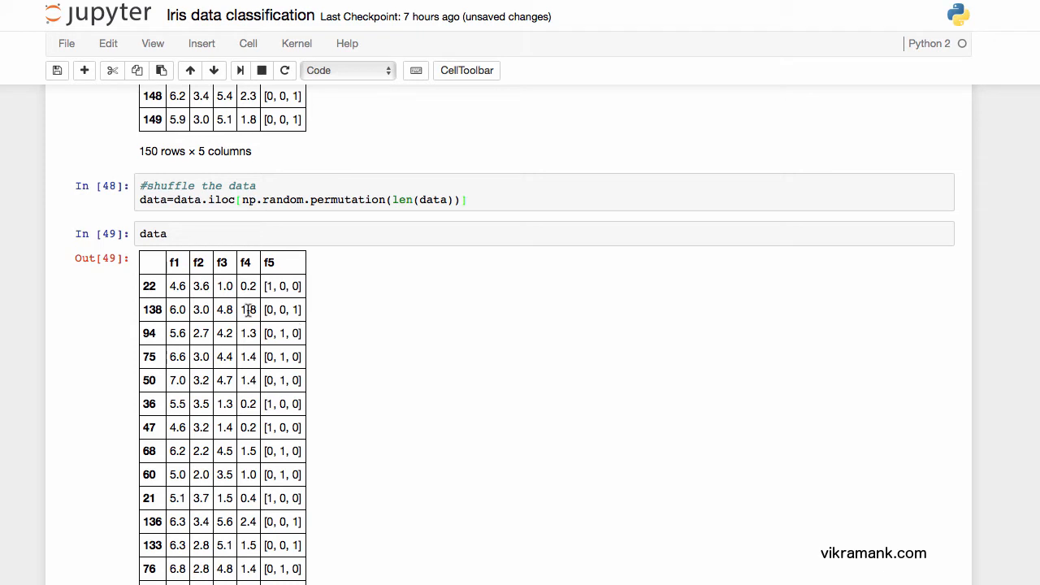
pyautogui.moveTo(296, 299)
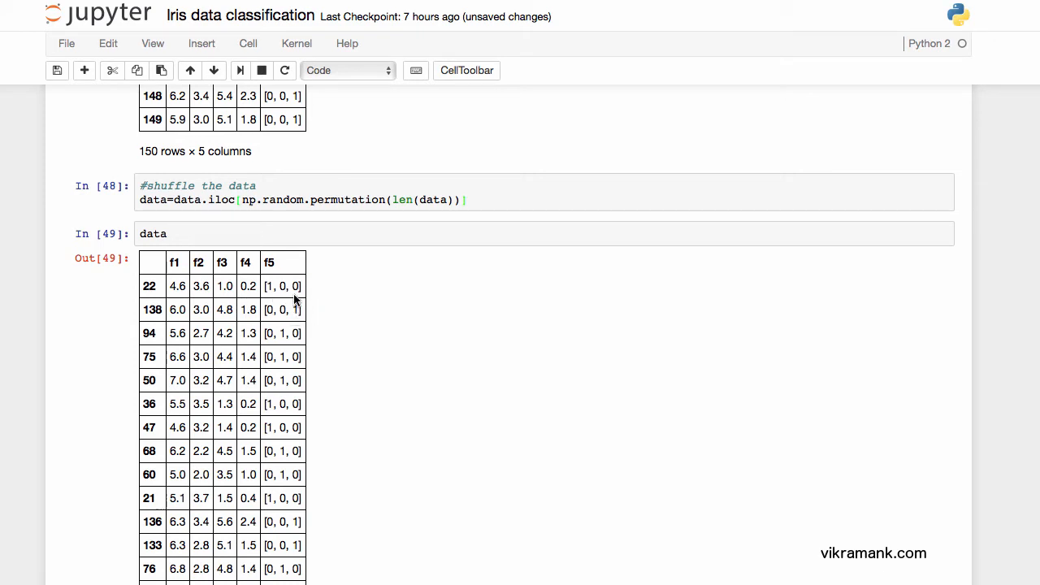
pyautogui.scroll(-3)
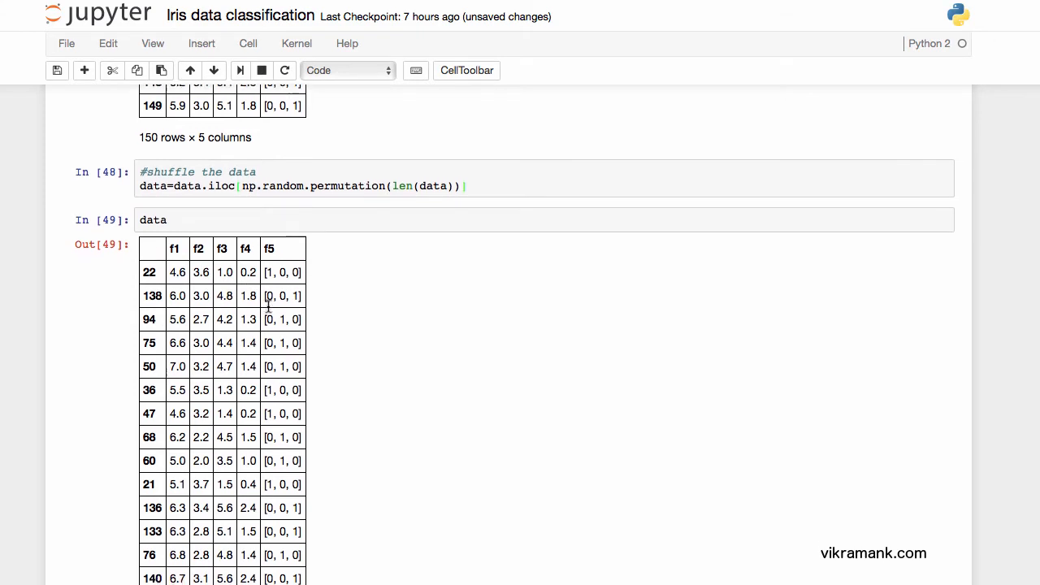
pyautogui.scroll(-3)
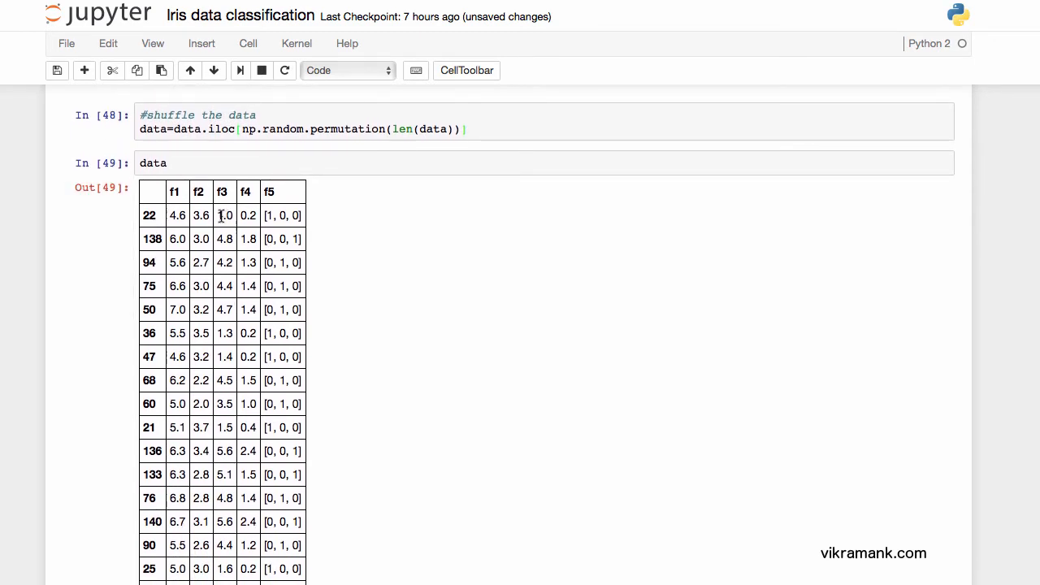
pyautogui.scroll(-3)
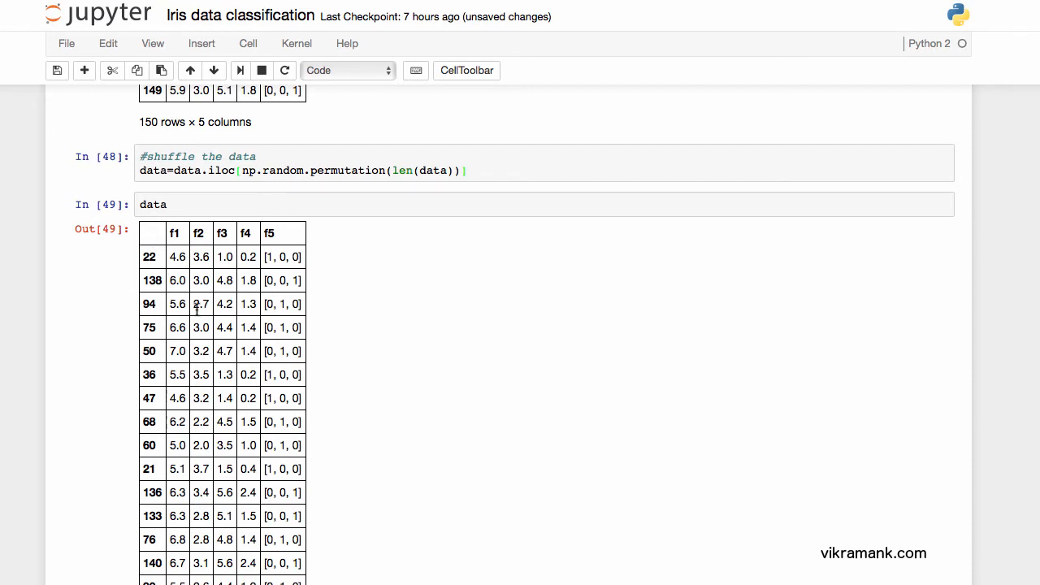
pyautogui.scroll(-3)
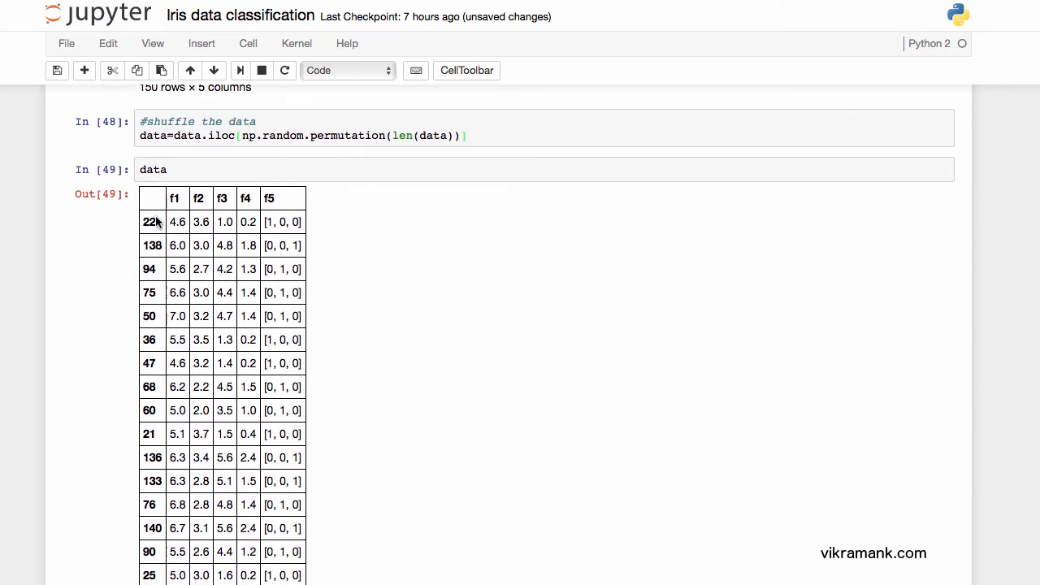
pyautogui.scroll(-3)
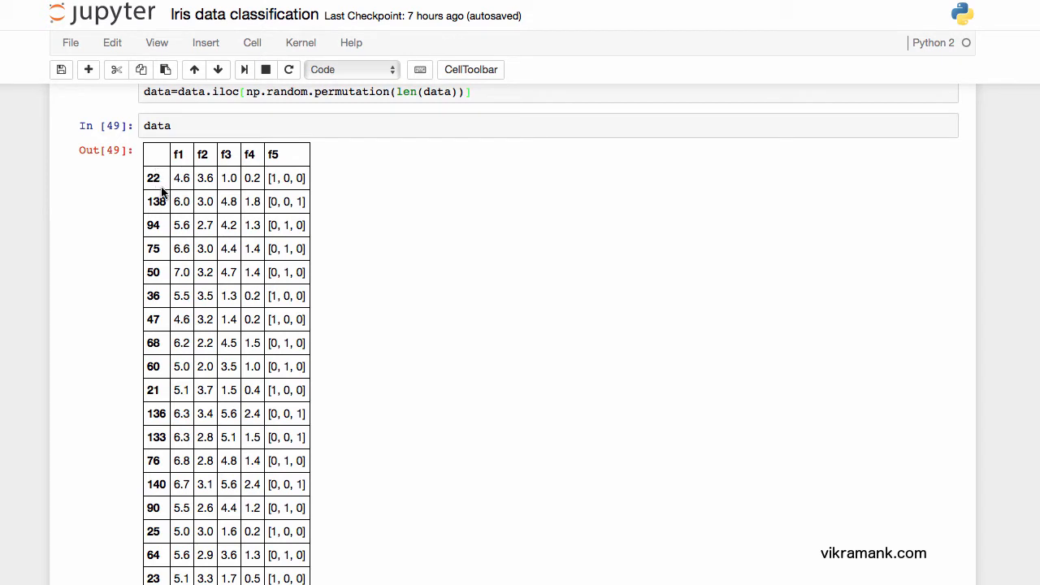
pyautogui.moveTo(153, 172)
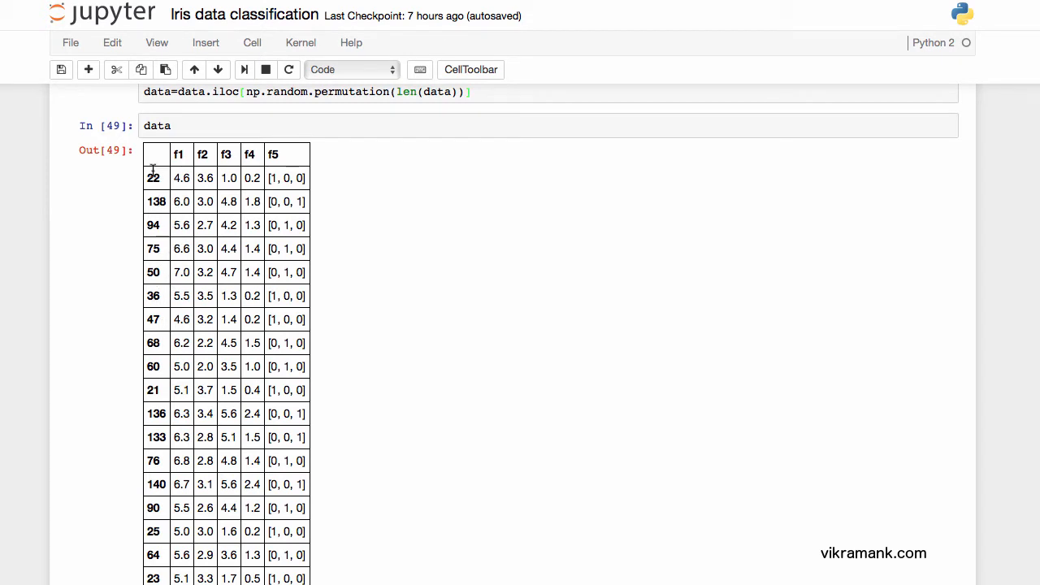
pyautogui.moveTo(162, 303)
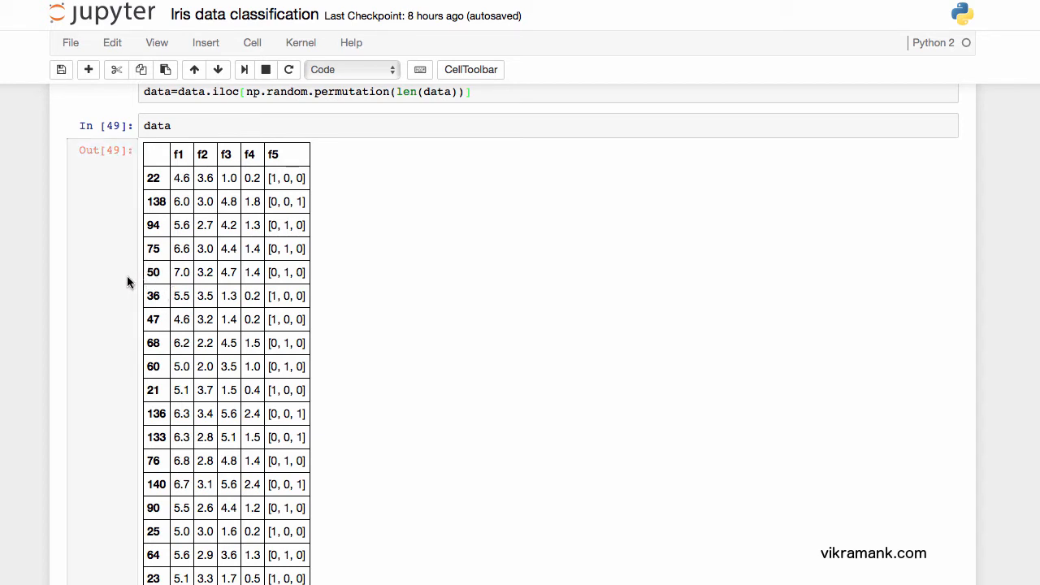
pyautogui.moveTo(151, 277)
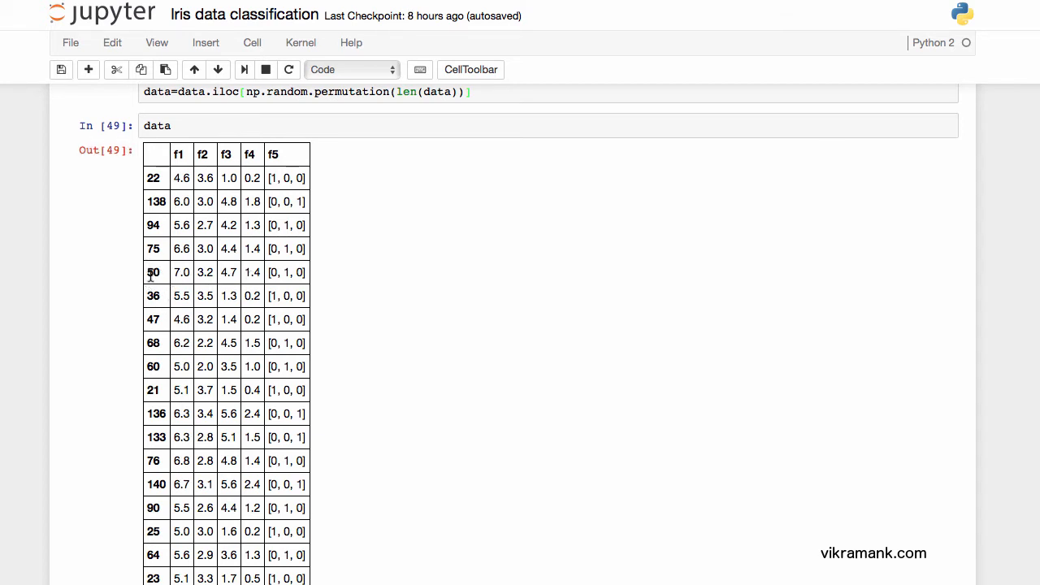
pyautogui.moveTo(162, 283)
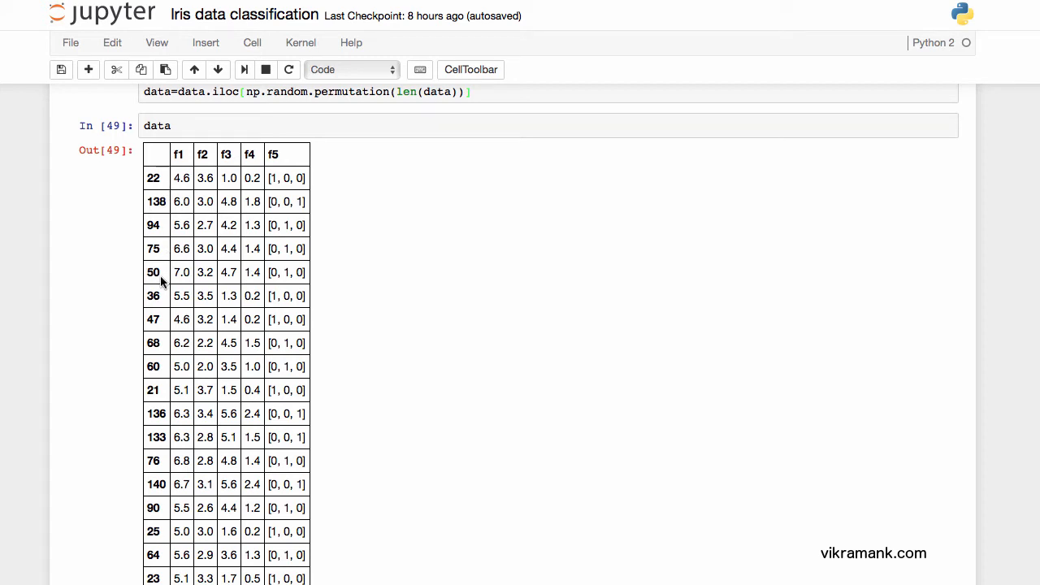
pyautogui.moveTo(250, 273)
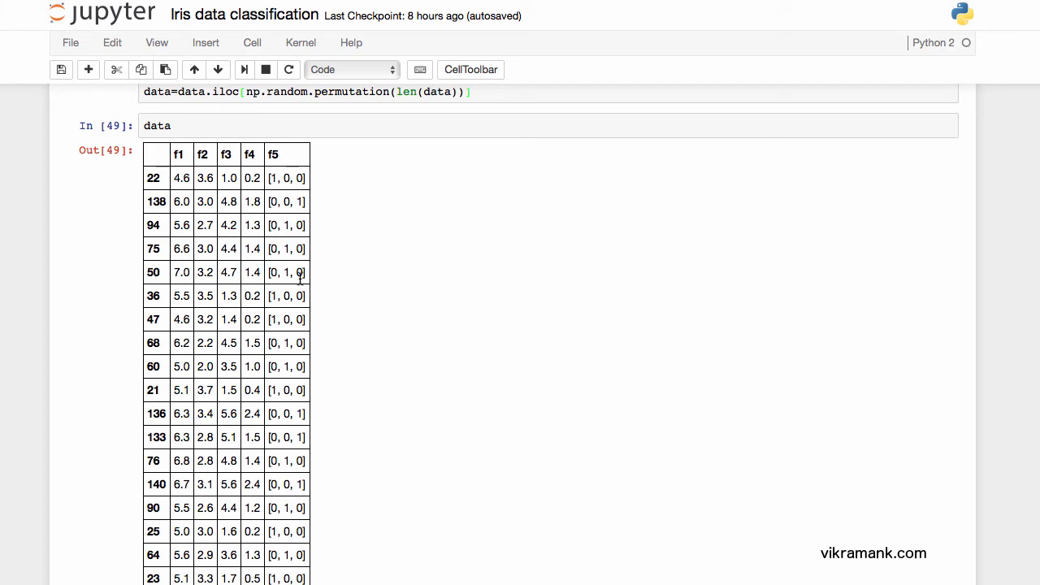
pyautogui.scroll(-3)
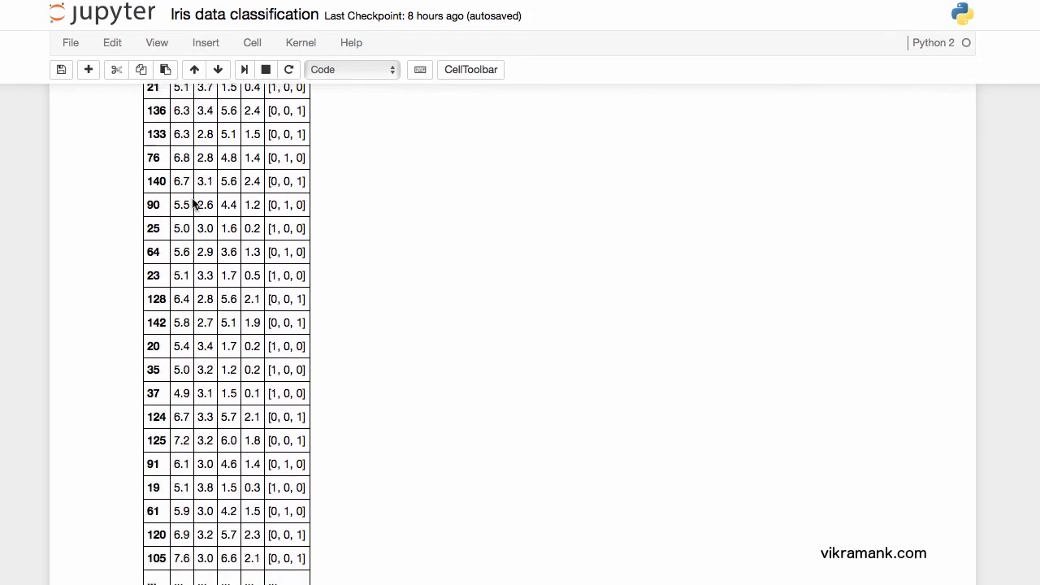
# - Scroll past the reset-index table (rows 0–149) down to the training data cell
pyautogui.scroll(-3)
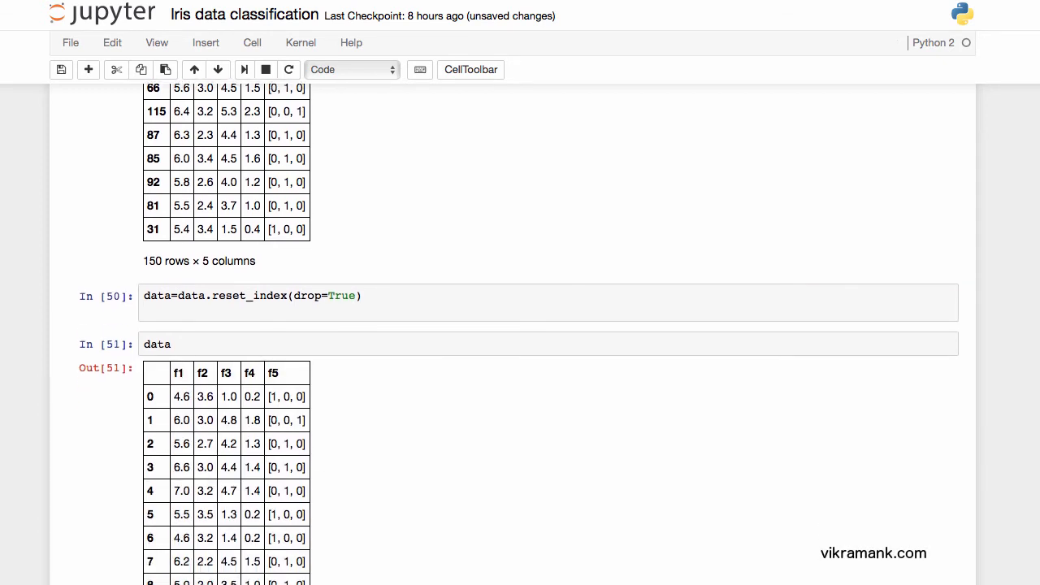
pyautogui.scroll(-3)
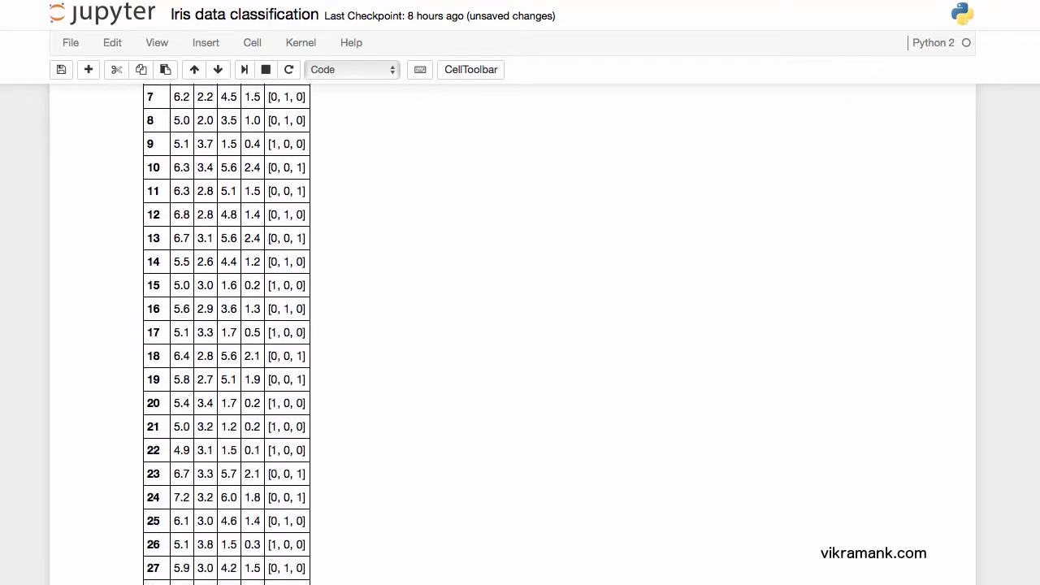
pyautogui.scroll(-3)
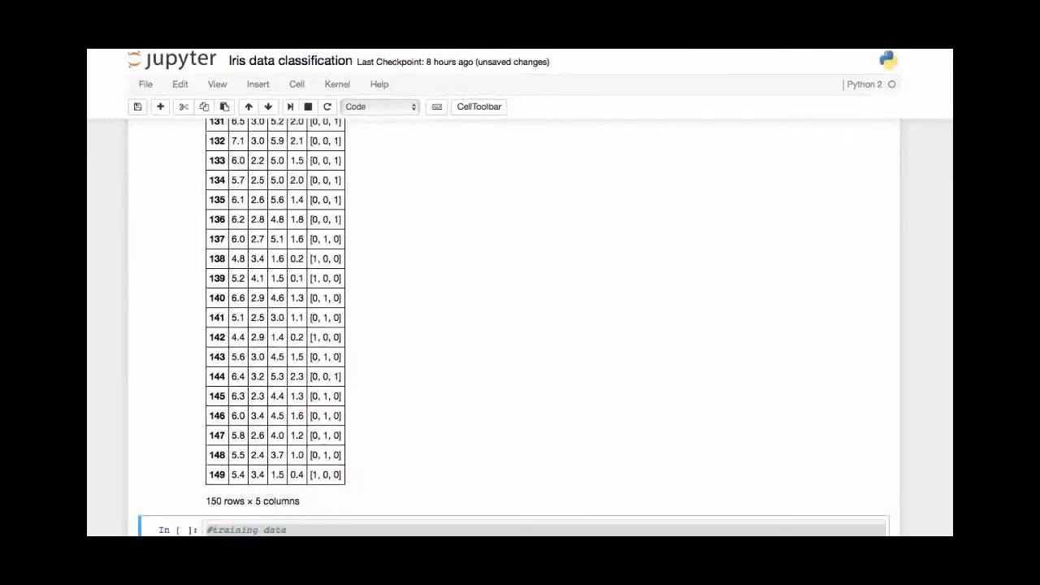
pyautogui.scroll(-3)
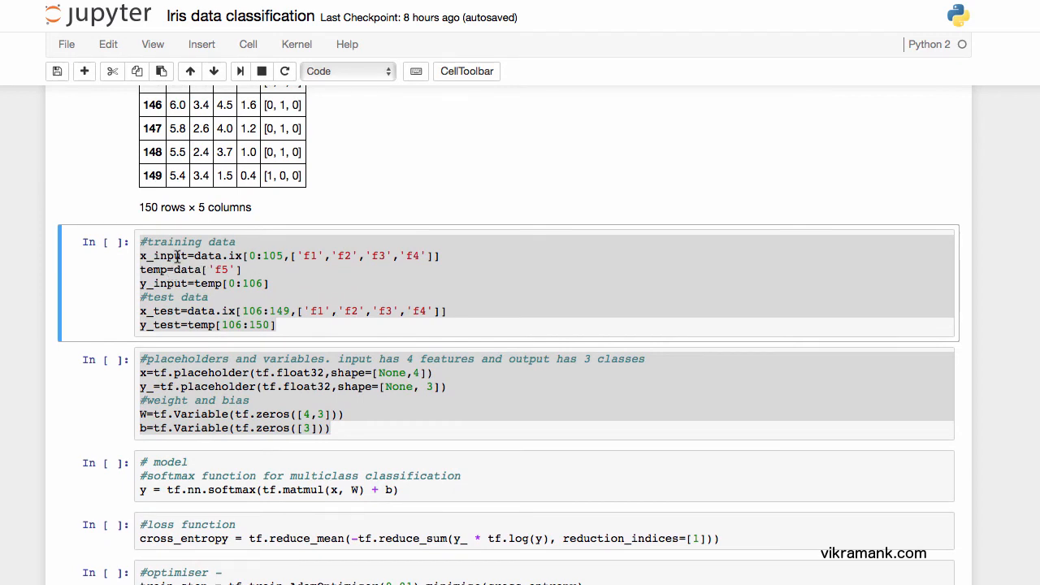
pyautogui.moveTo(195, 304)
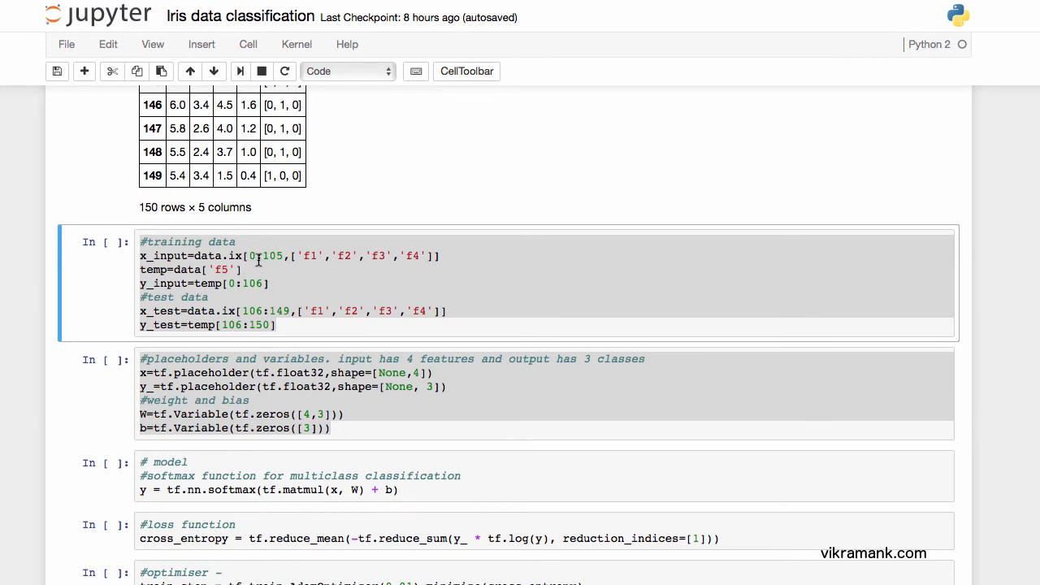
pyautogui.scroll(-3)
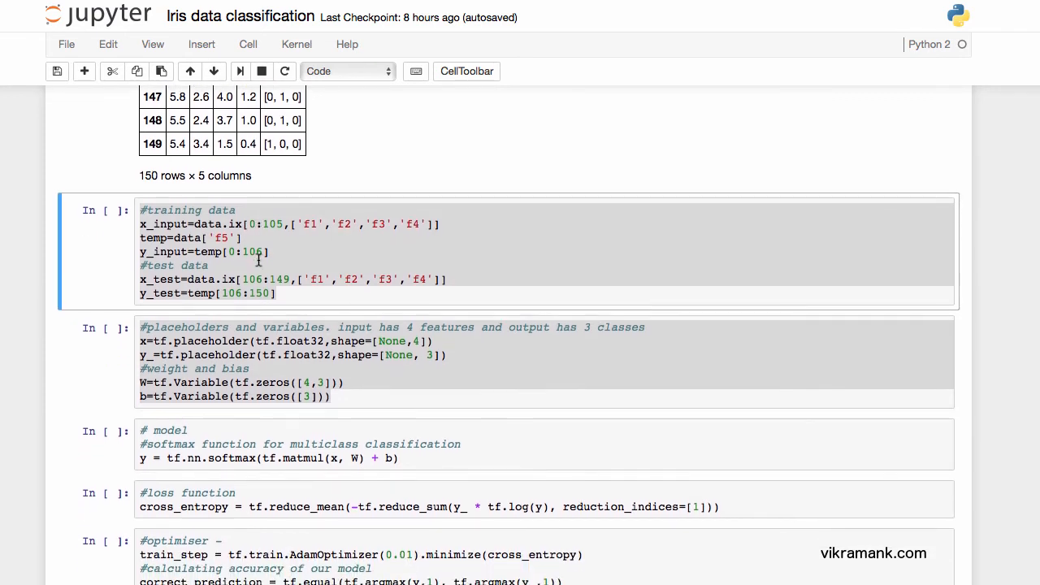
# - Scroll through the train/test split and placeholders cells now run as In [52] and In [53]
pyautogui.scroll(-3)
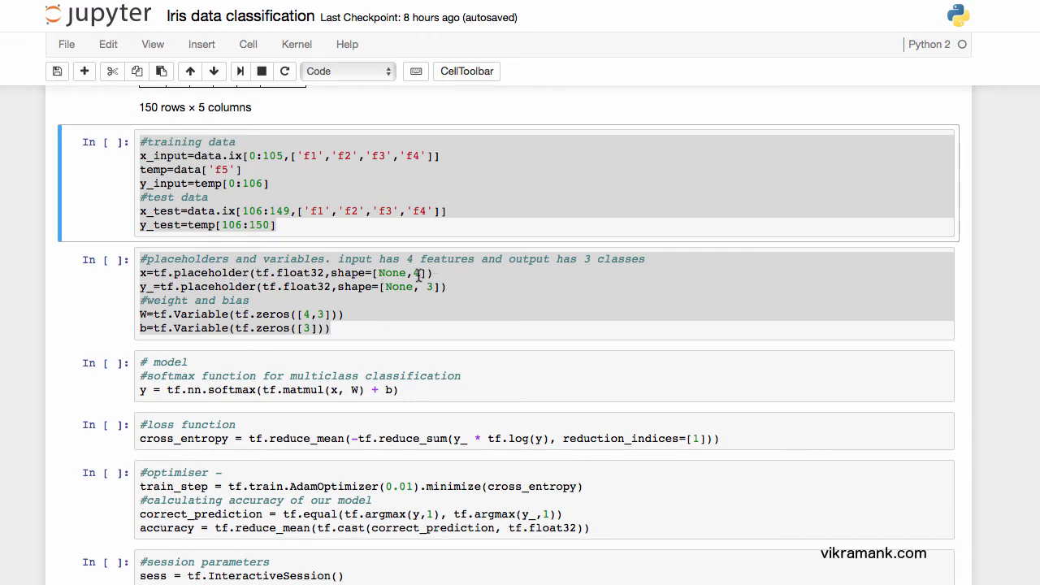
pyautogui.moveTo(422, 286)
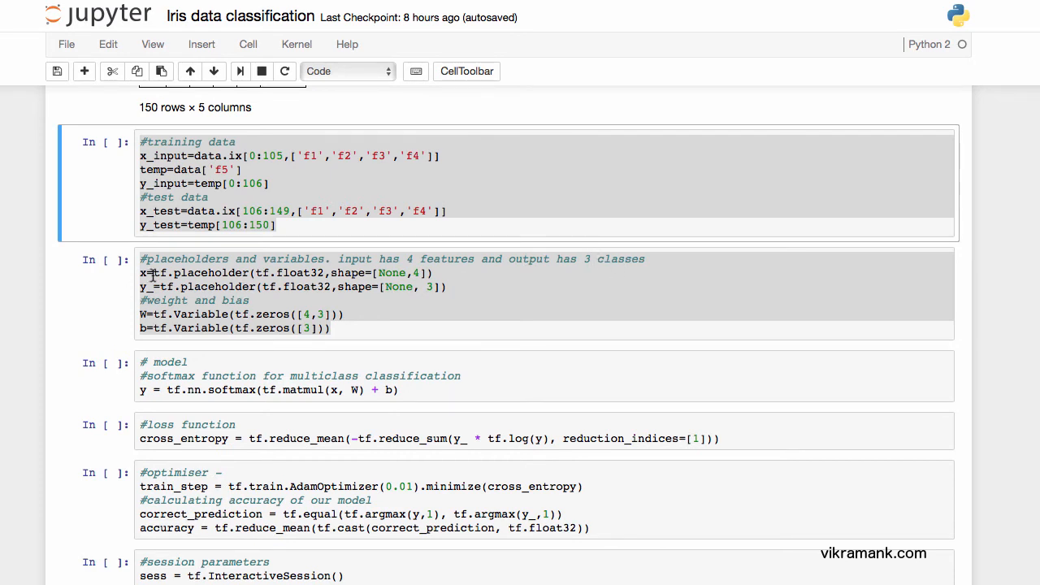
pyautogui.moveTo(426, 273)
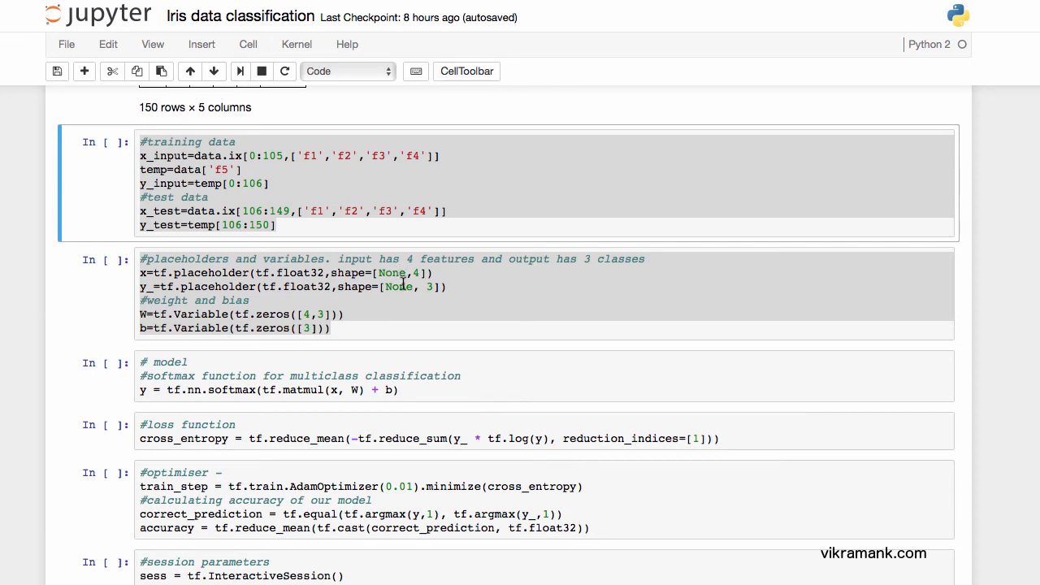
pyautogui.scroll(-3)
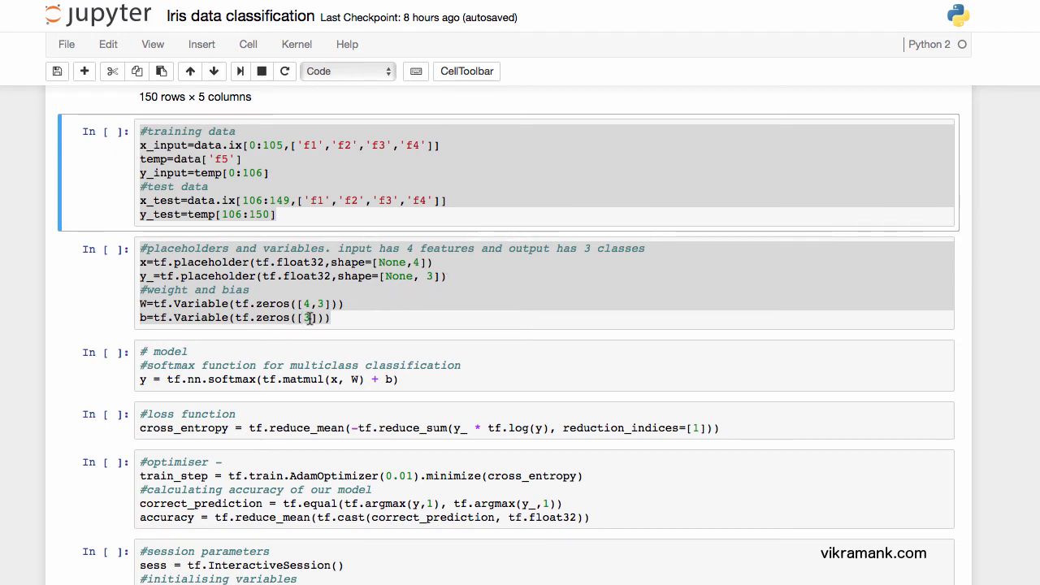
pyautogui.scroll(-3)
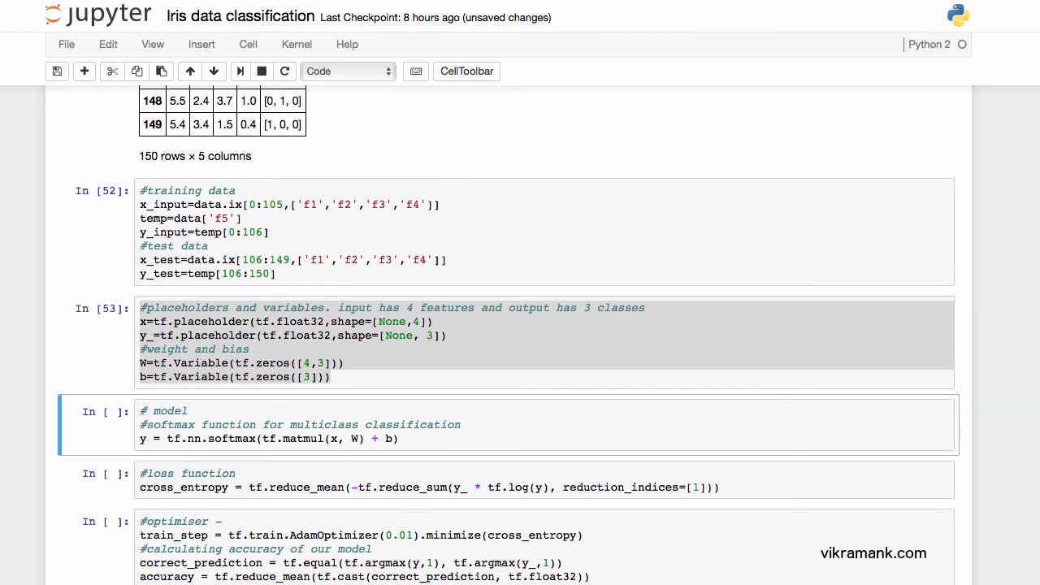
# - Scroll down to the softmax model cell run as In [54] and the loss-function cell
pyautogui.scroll(-3)
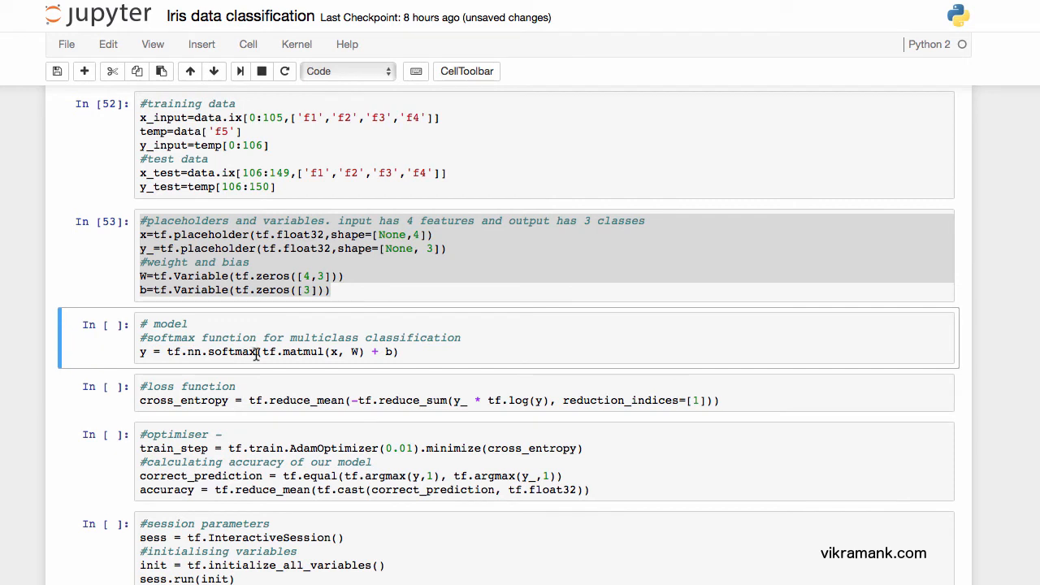
pyautogui.moveTo(332, 360)
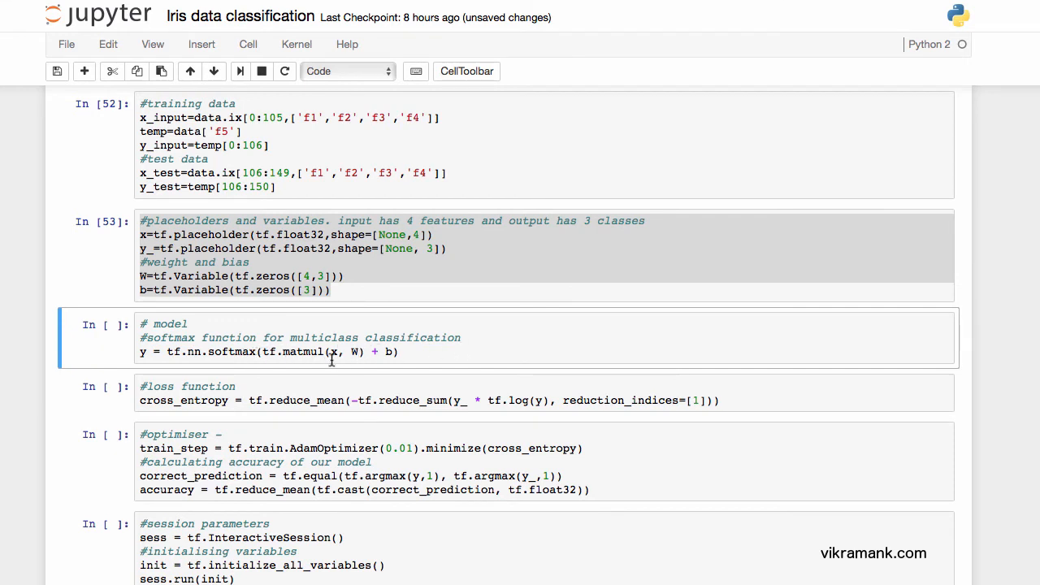
pyautogui.moveTo(333, 351)
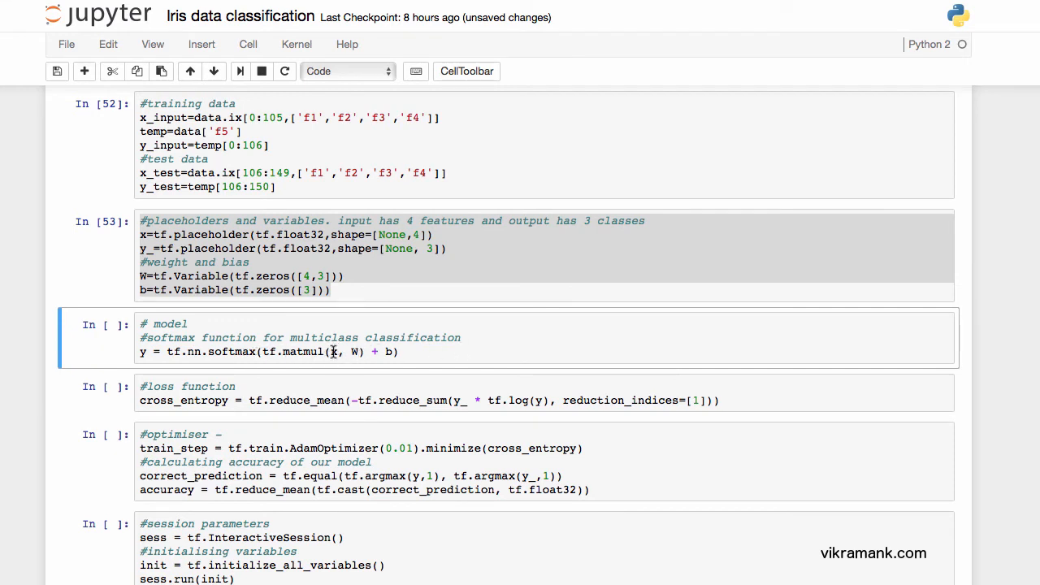
pyautogui.moveTo(359, 352)
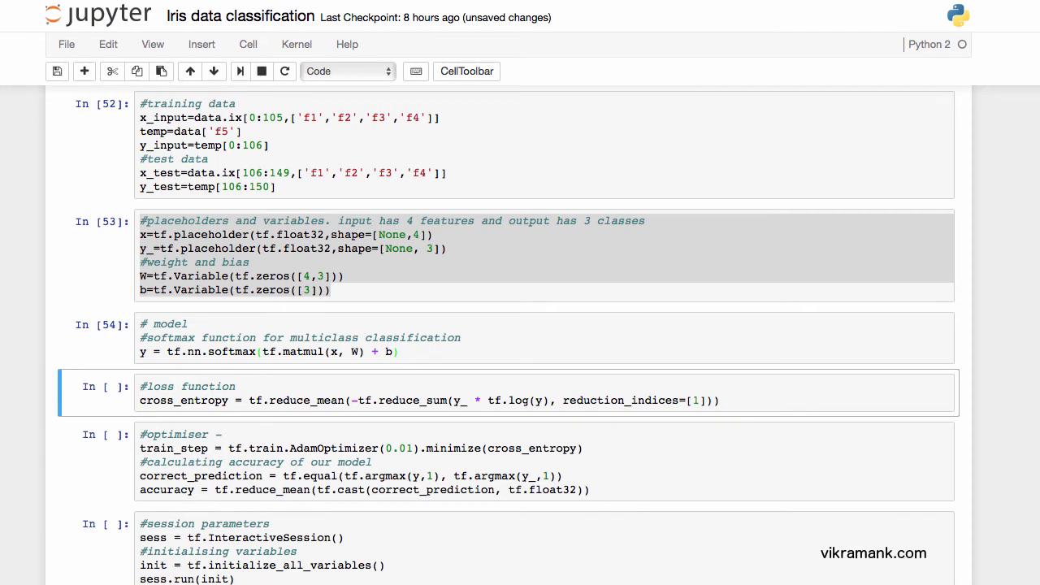
pyautogui.scroll(-3)
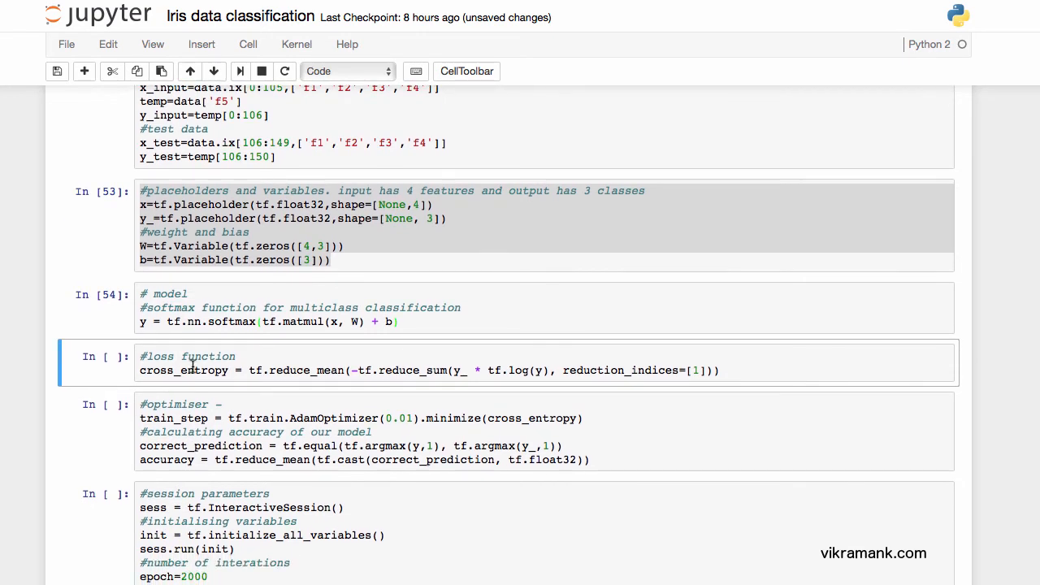
pyautogui.moveTo(481, 371)
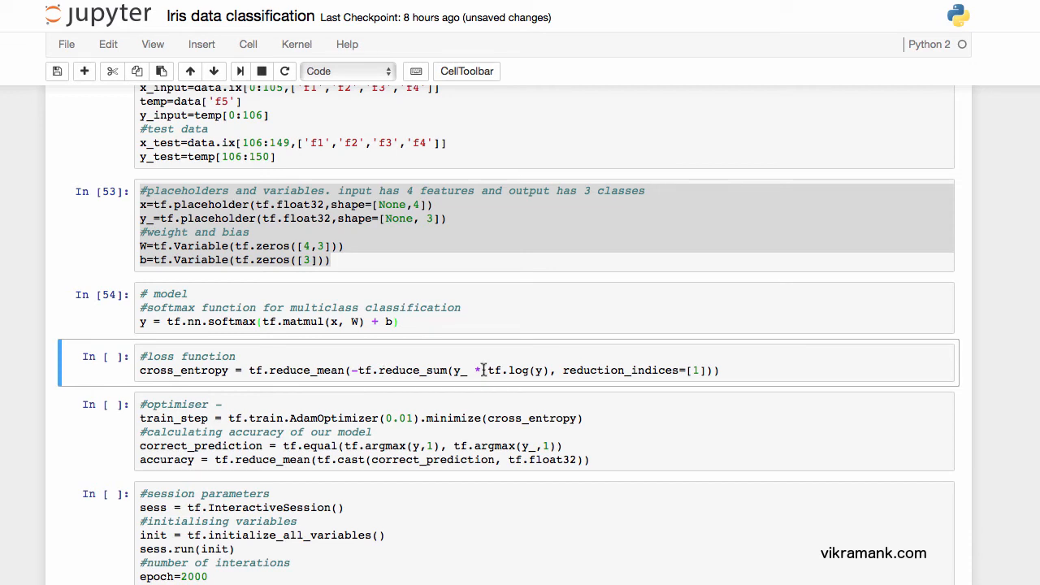
pyautogui.moveTo(510, 374)
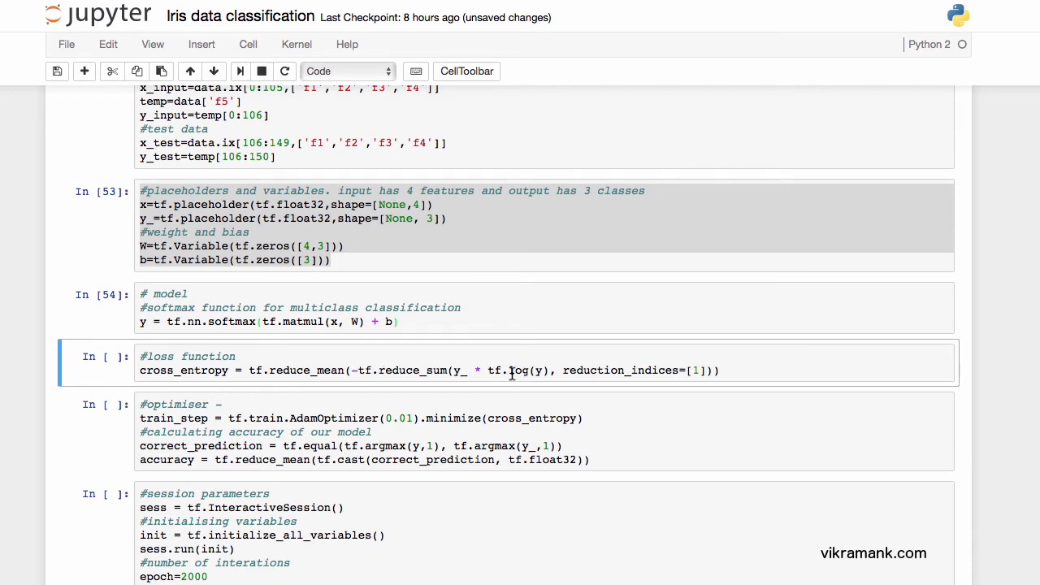
pyautogui.moveTo(463, 382)
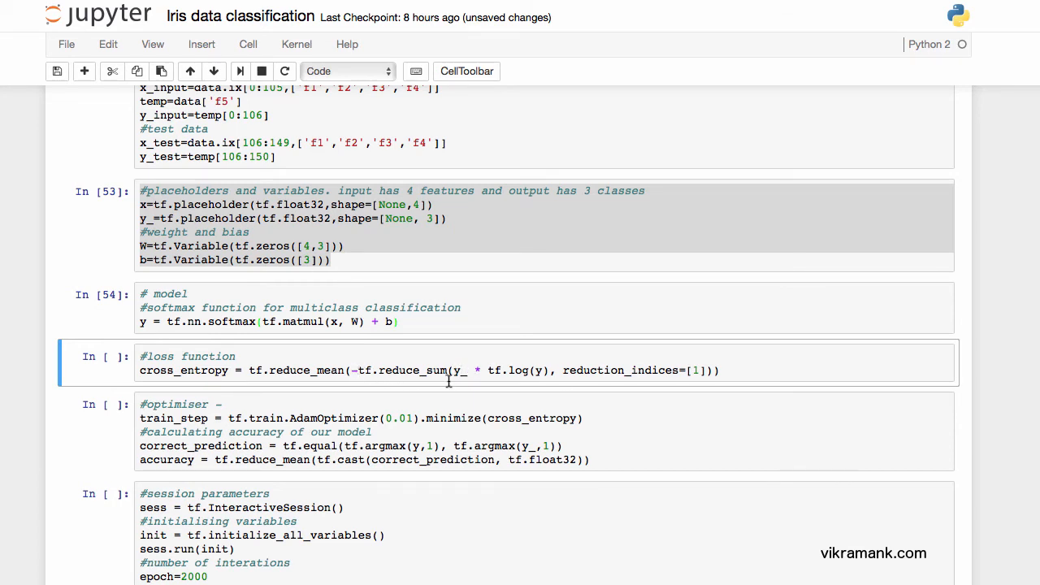
pyautogui.moveTo(481, 361)
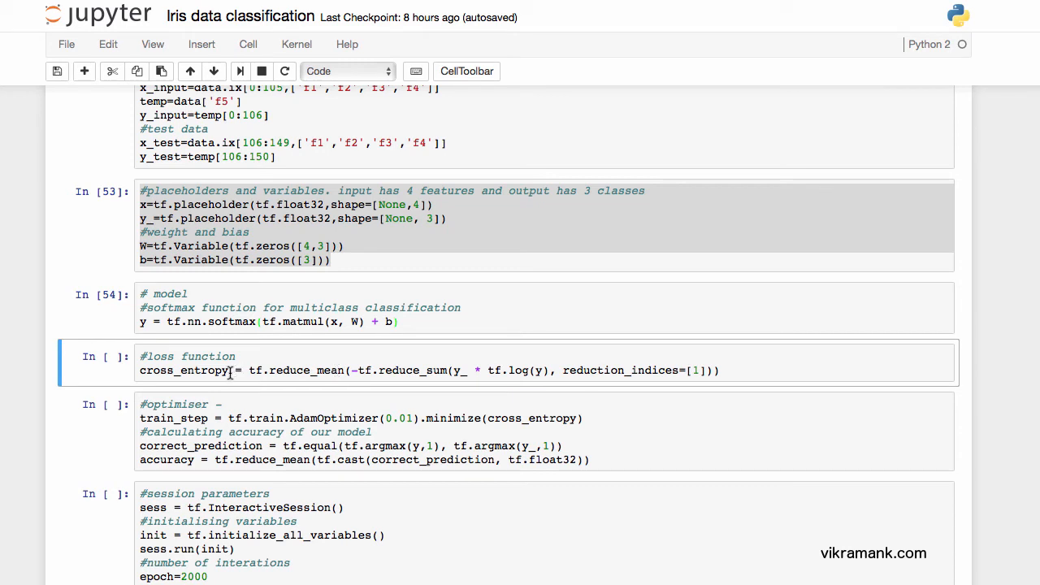
pyautogui.moveTo(449, 371)
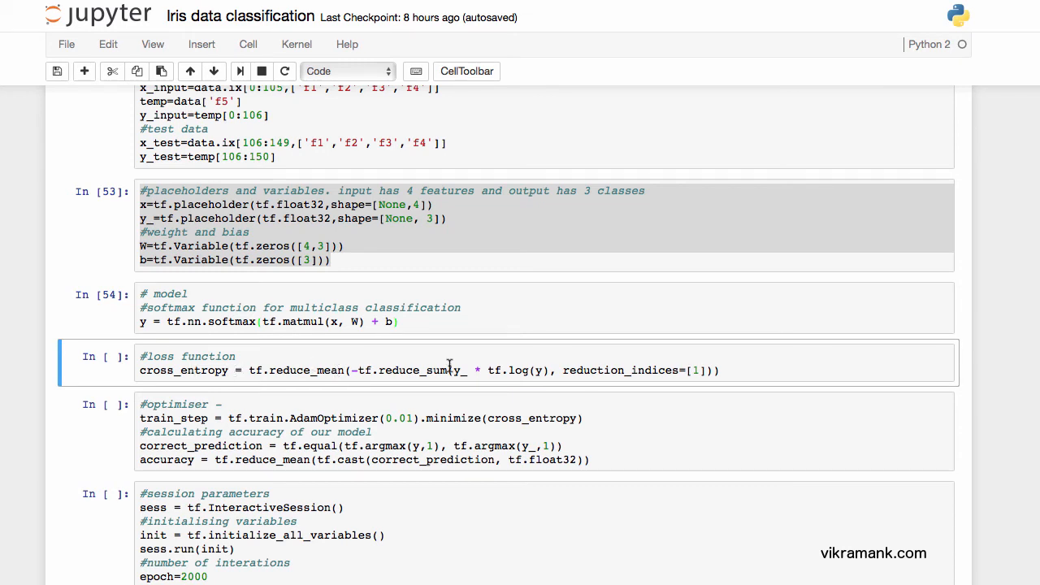
# - Run the cross-entropy loss cell as In [55] and move on toward the optimizer and session cells
pyautogui.press('Shift+Enter')
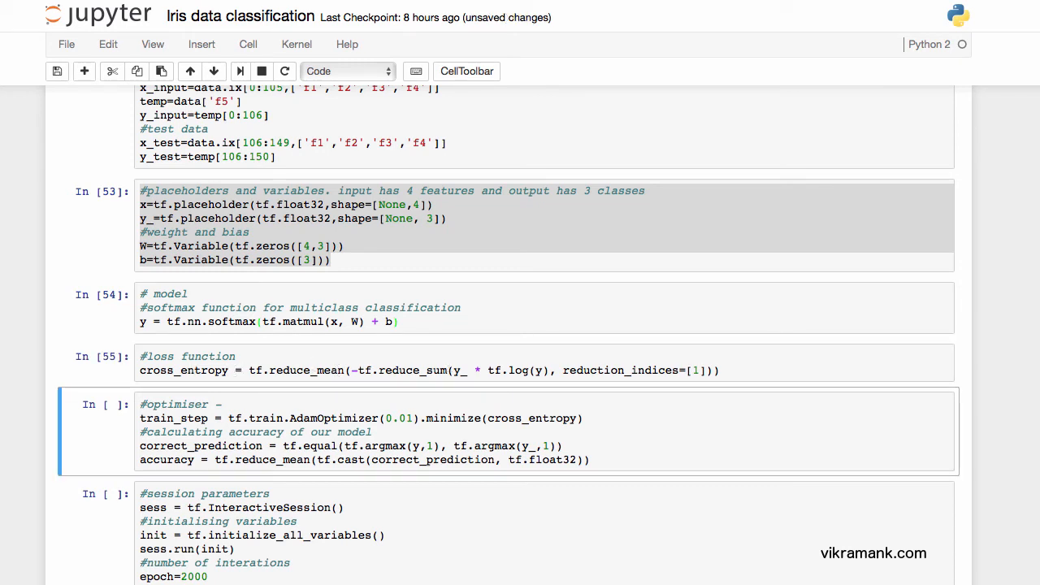
pyautogui.click(232, 403)
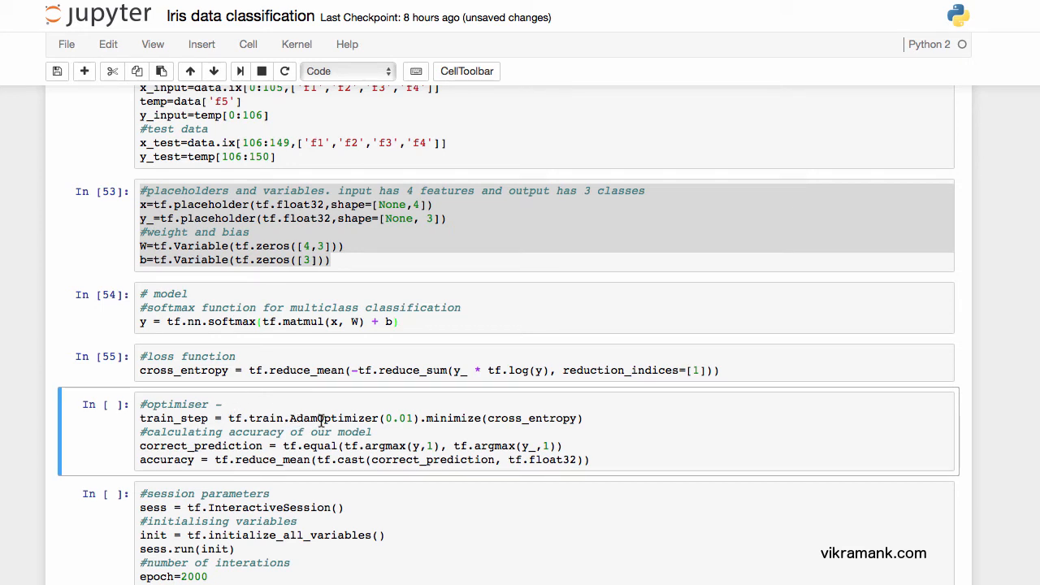
pyautogui.moveTo(352, 419)
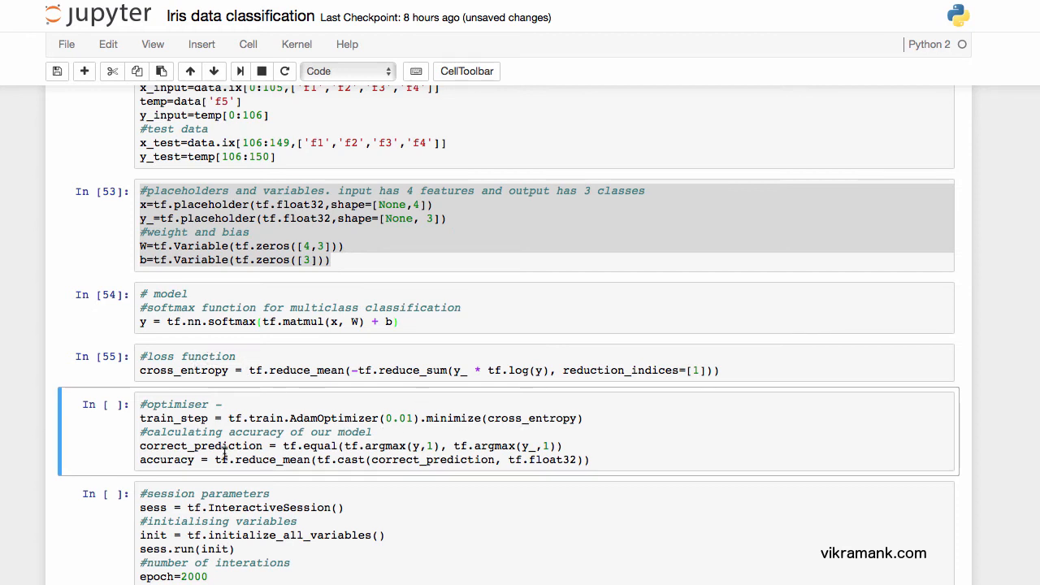
pyautogui.moveTo(276, 435)
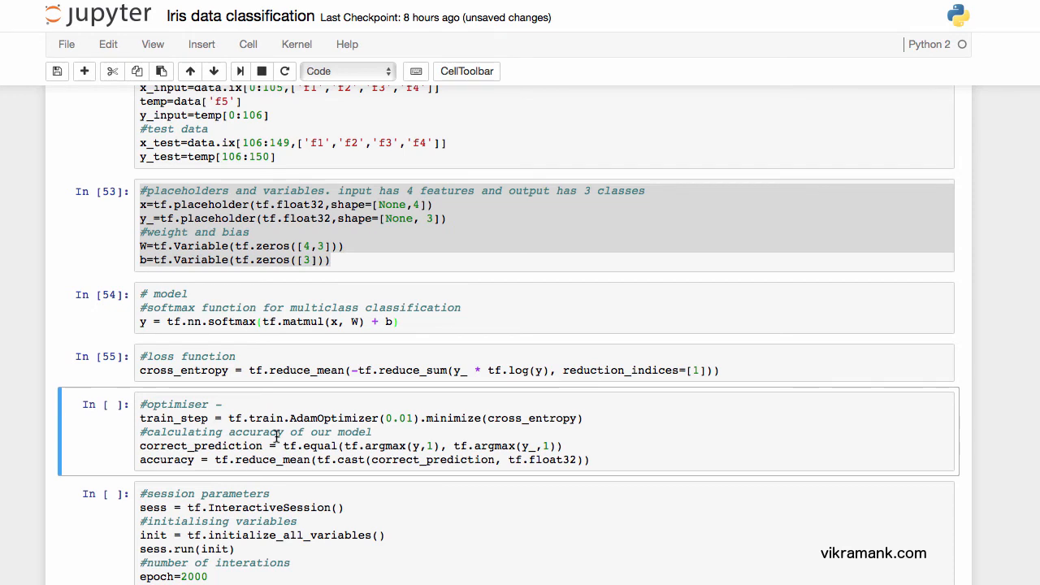
pyautogui.scroll(-3)
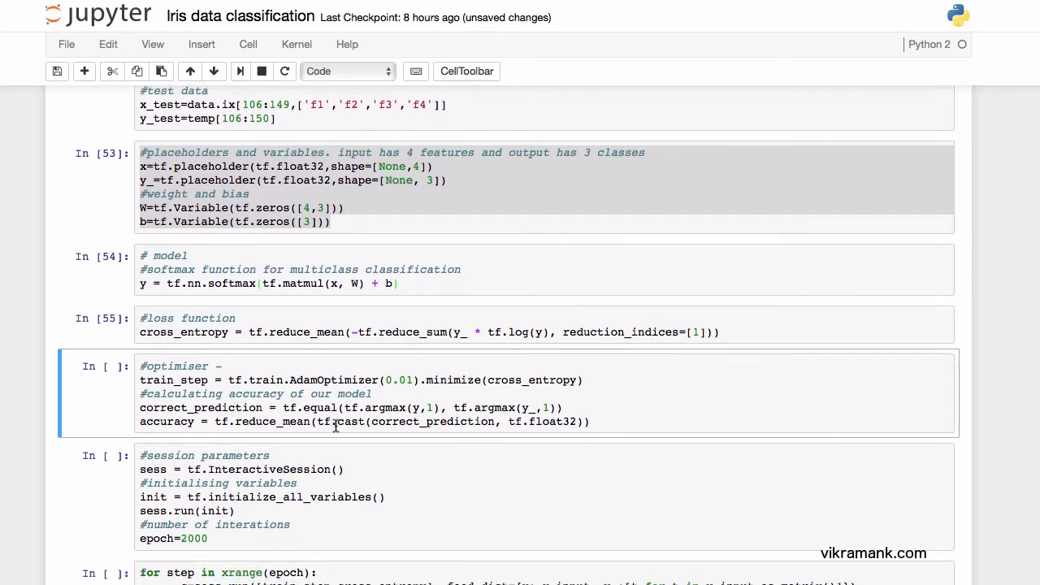
pyautogui.moveTo(439, 408)
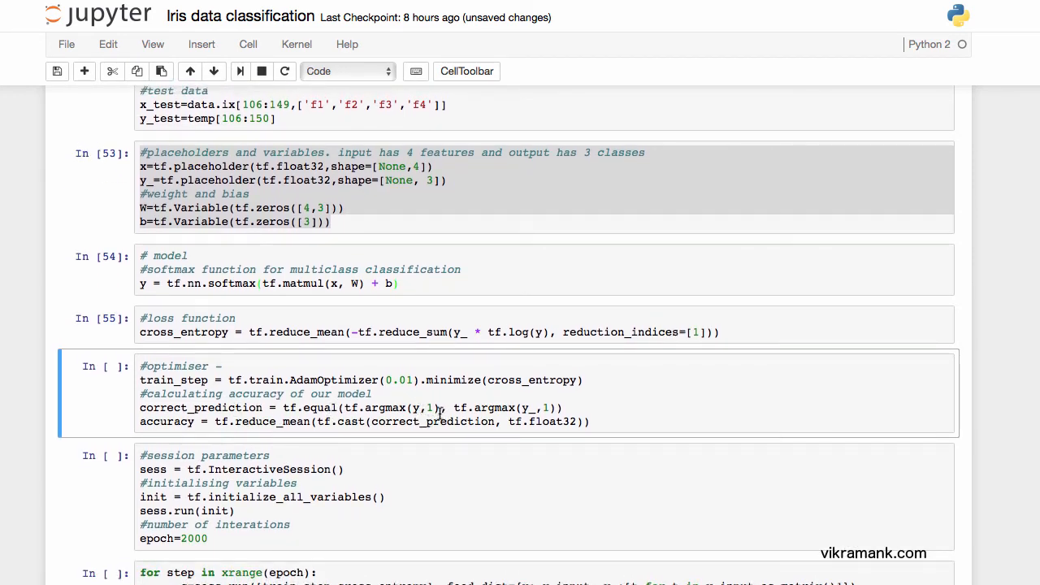
pyautogui.moveTo(478, 416)
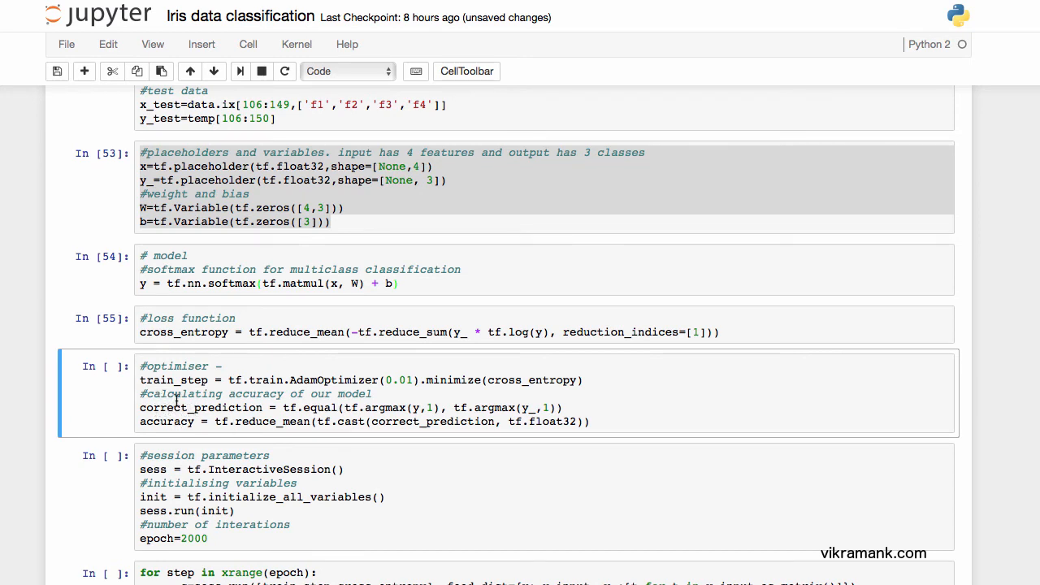
pyautogui.moveTo(231, 411)
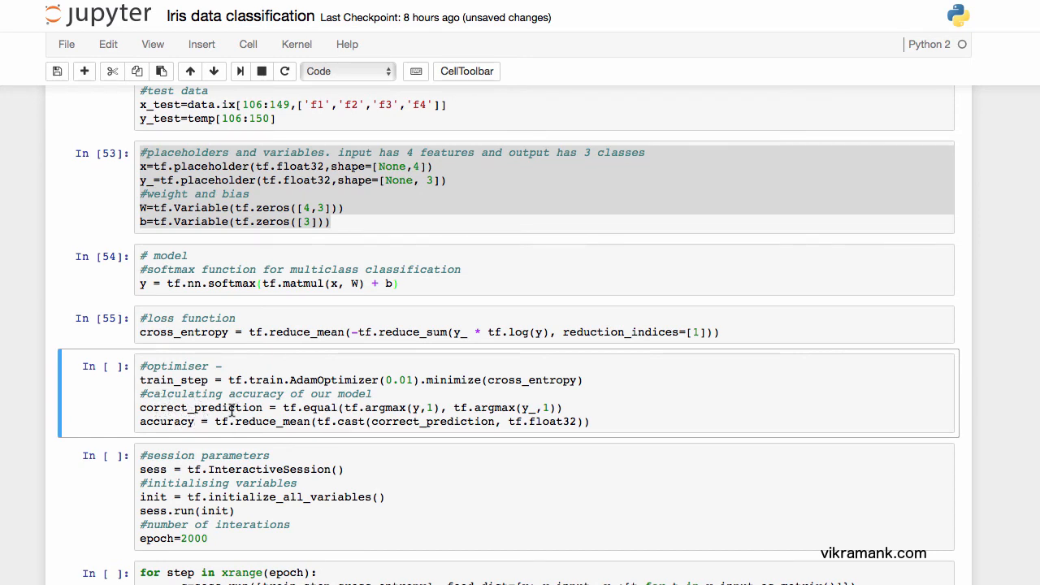
pyautogui.moveTo(230, 396)
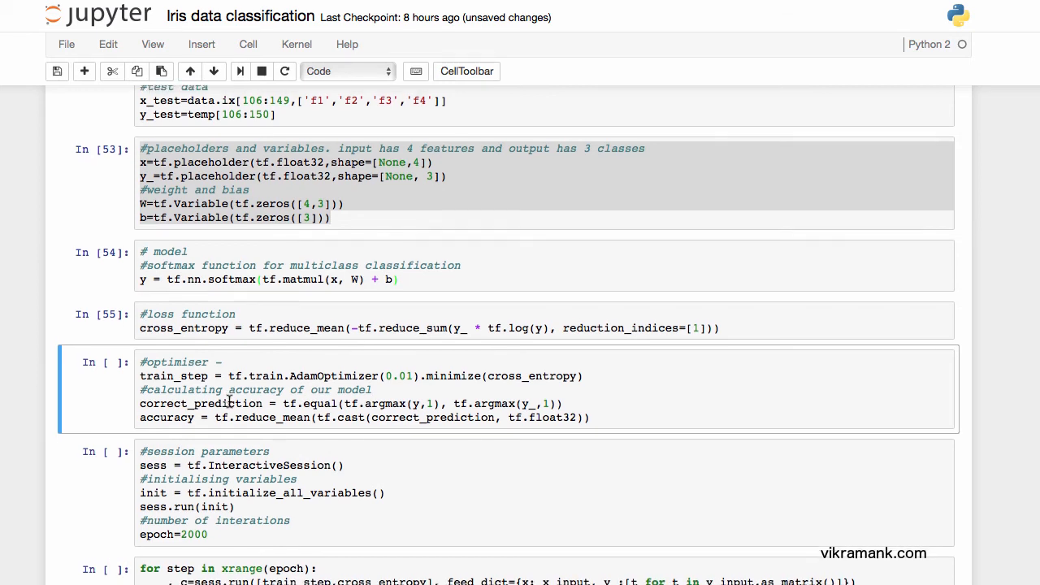
pyautogui.scroll(-3)
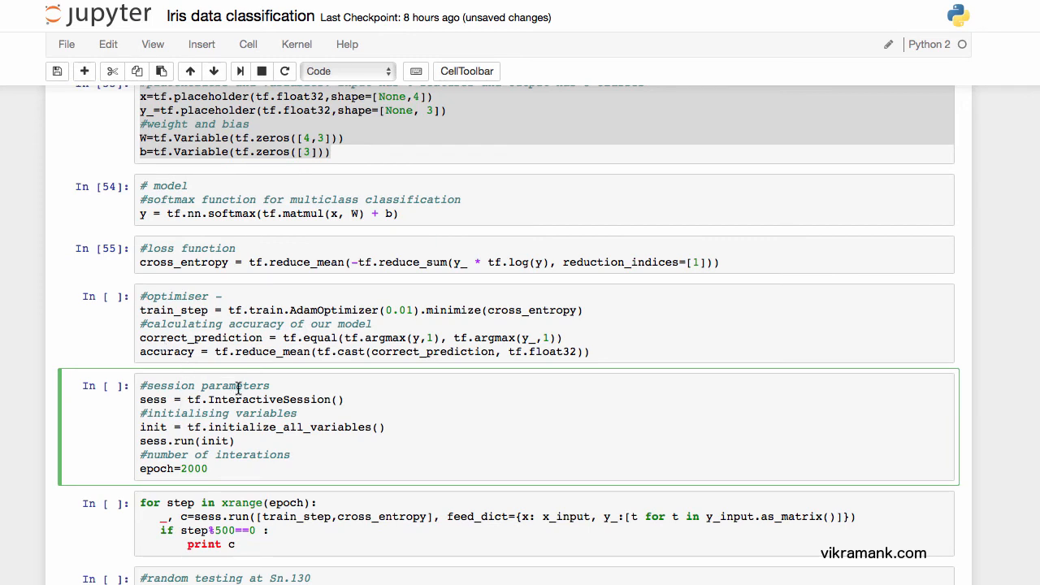
pyautogui.scroll(-3)
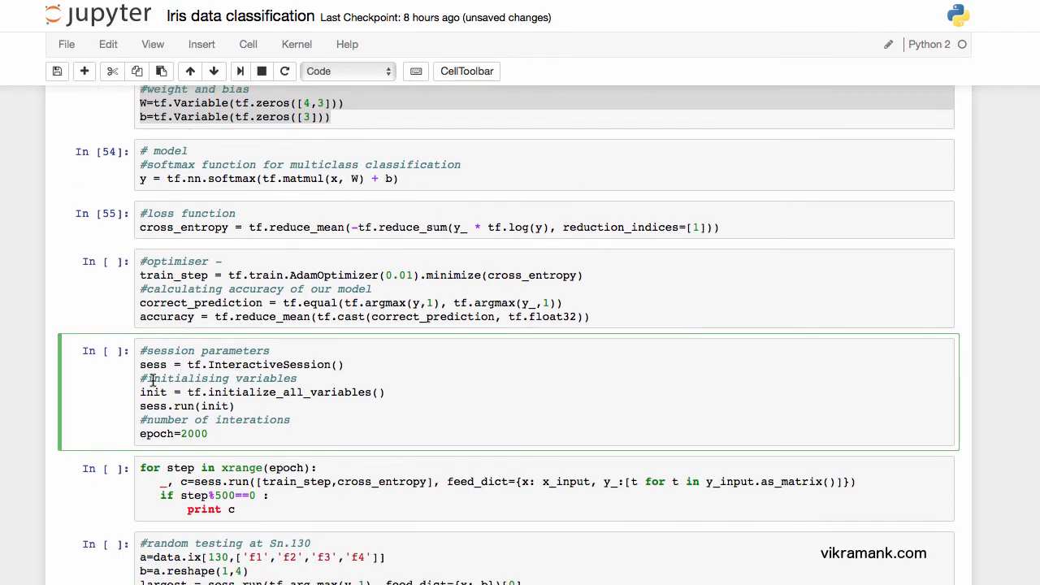
pyautogui.moveTo(317, 383)
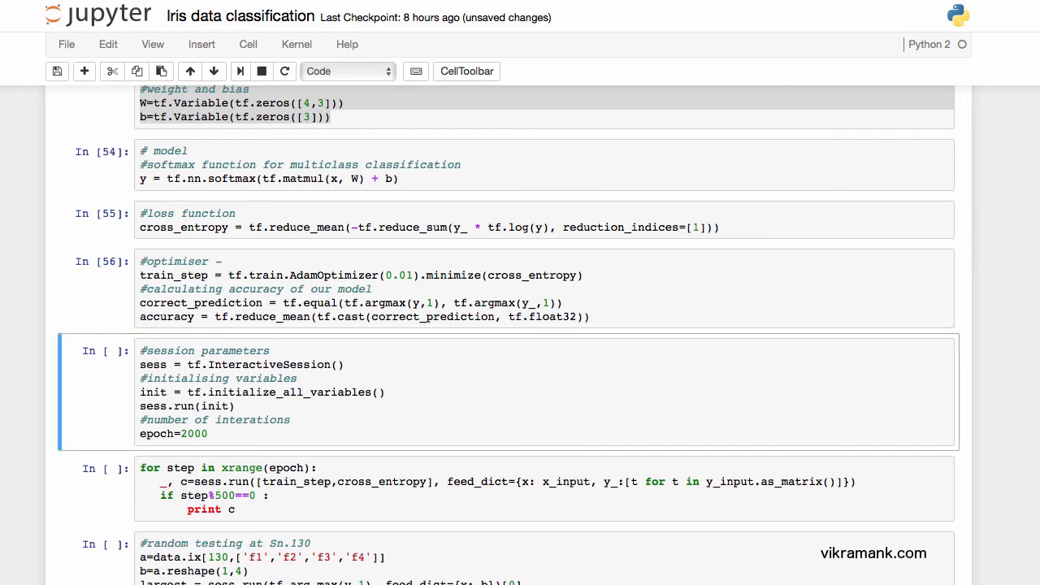
pyautogui.scroll(-3)
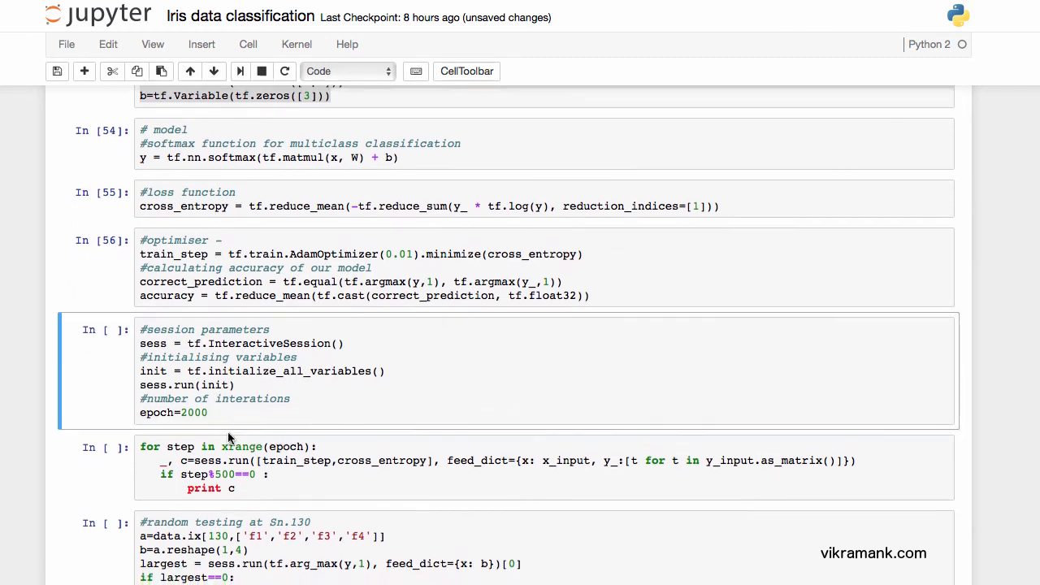
pyautogui.click(219, 413)
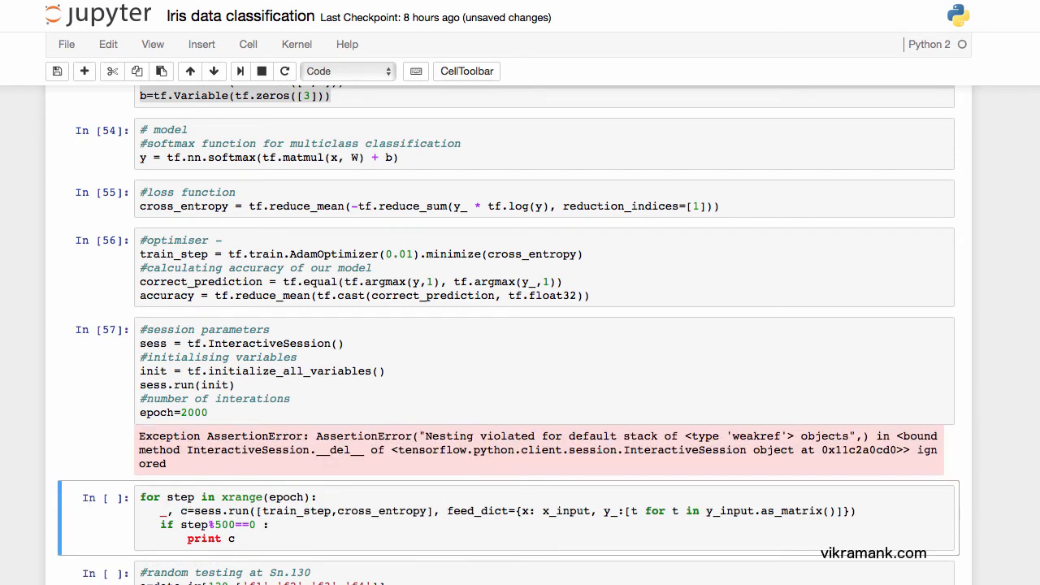
pyautogui.scroll(-3)
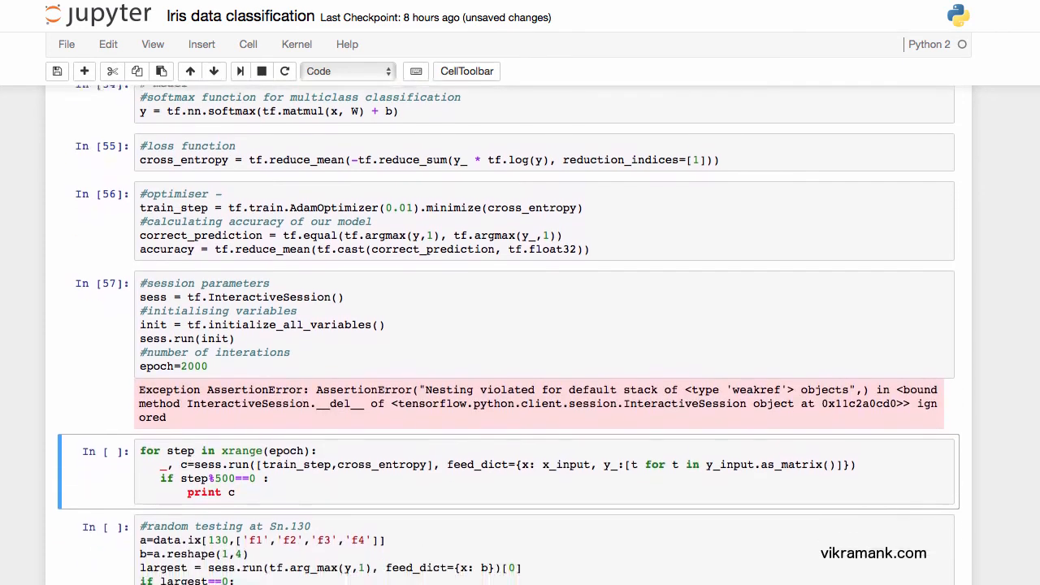
pyautogui.scroll(-3)
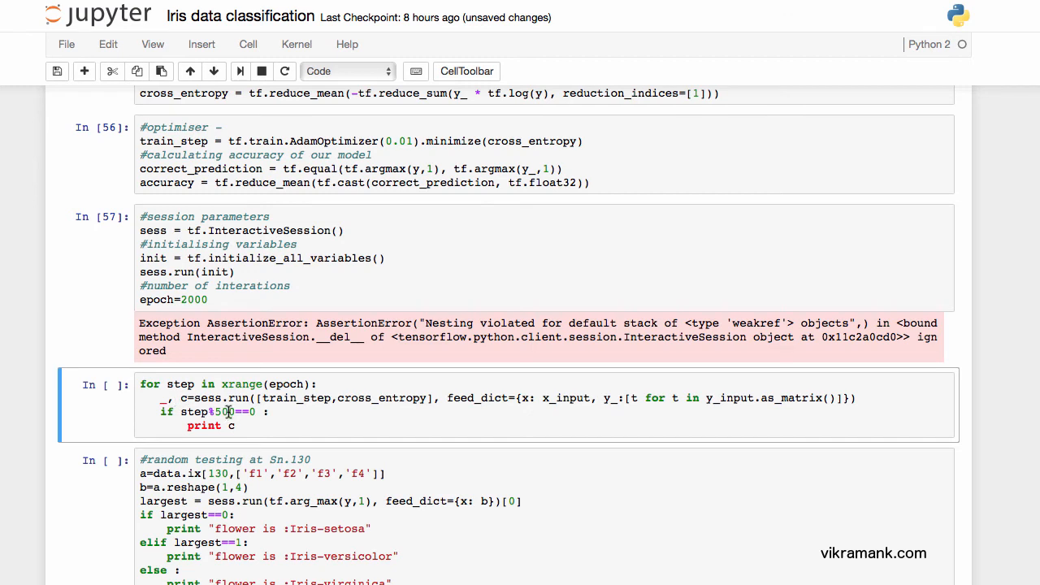
pyautogui.moveTo(197, 400)
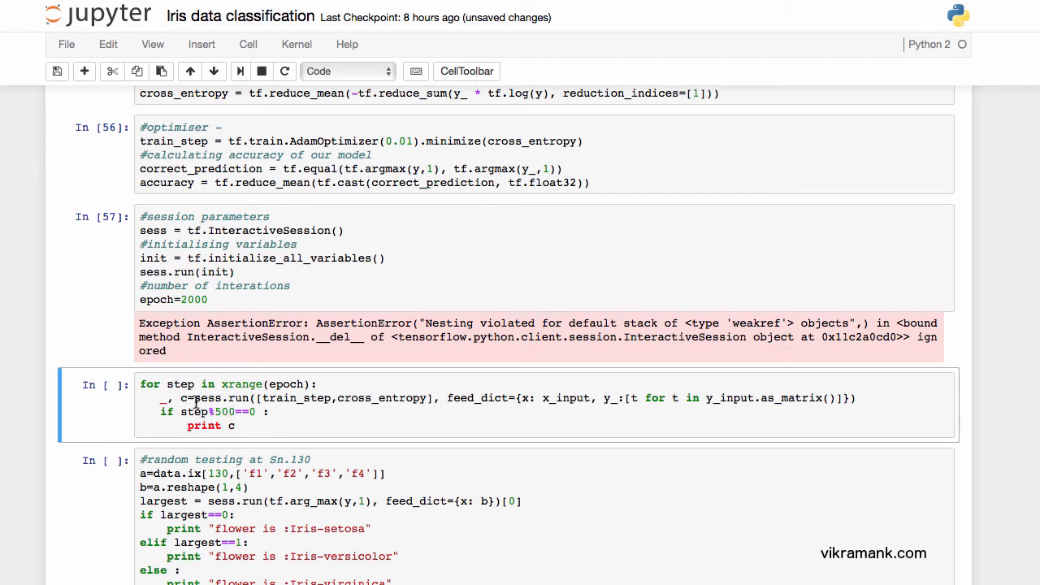
pyautogui.moveTo(293, 404)
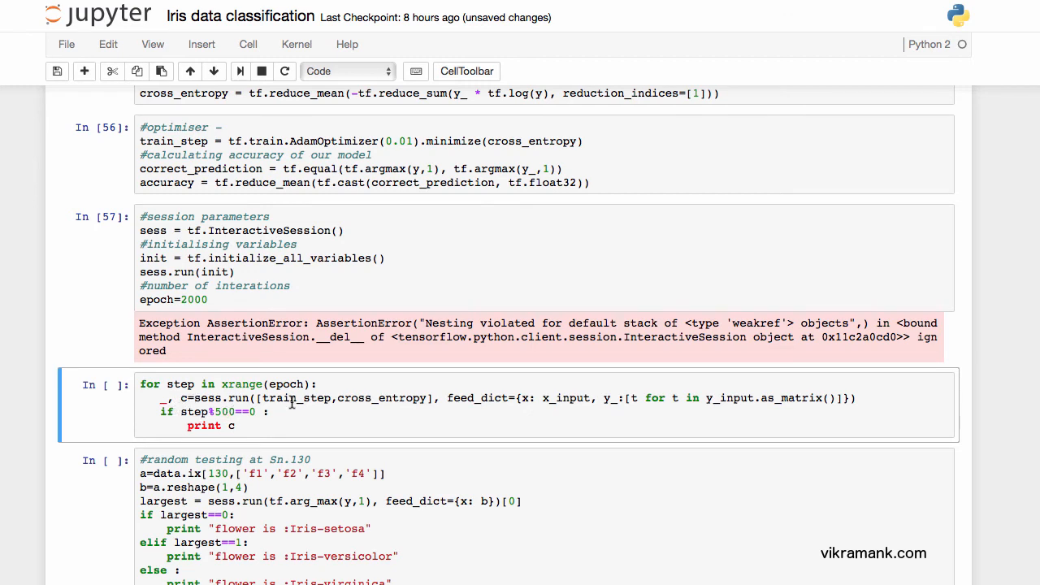
pyautogui.moveTo(501, 398)
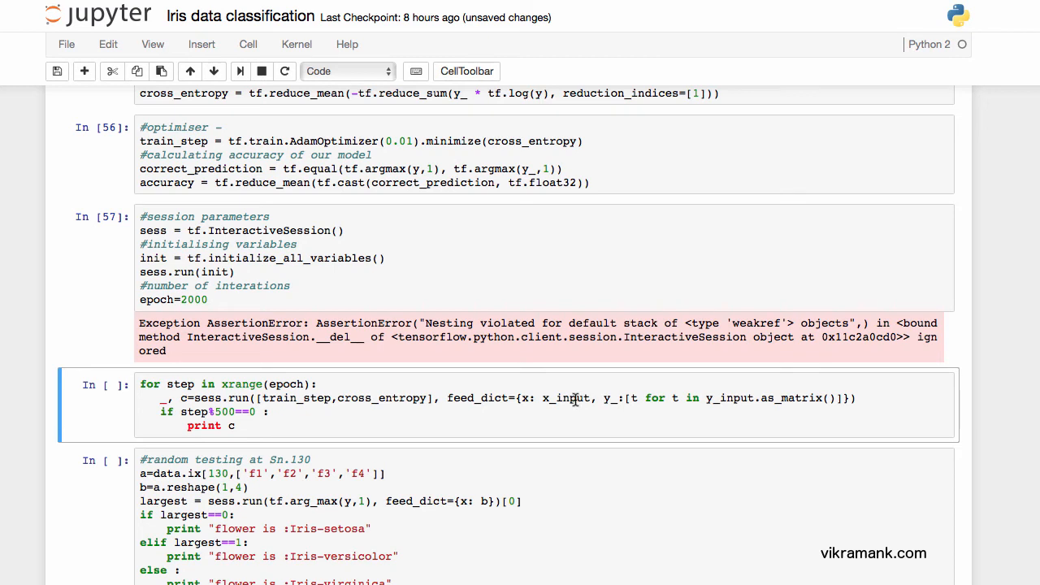
pyautogui.moveTo(608, 398)
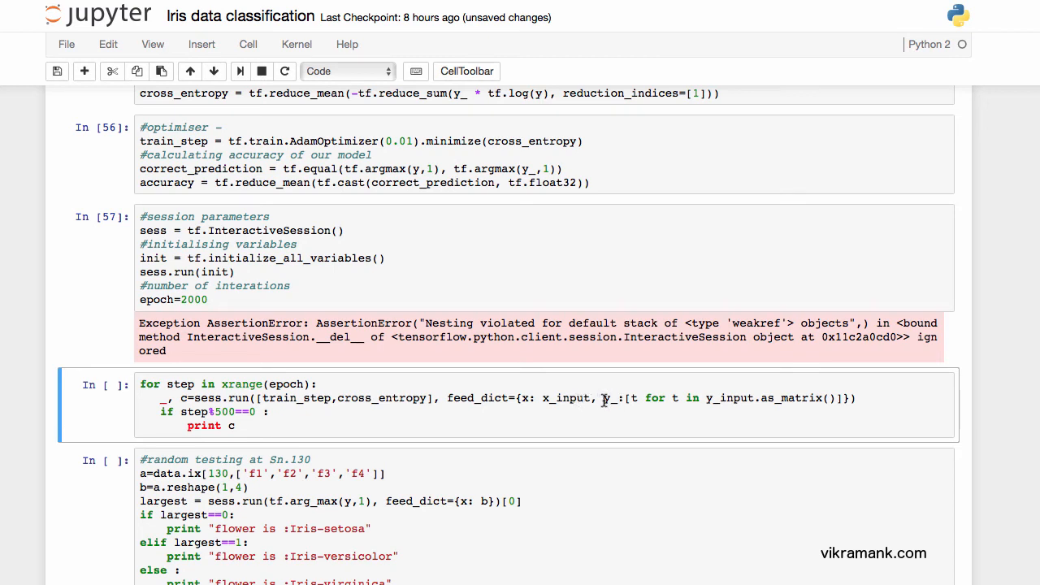
pyautogui.moveTo(611, 400)
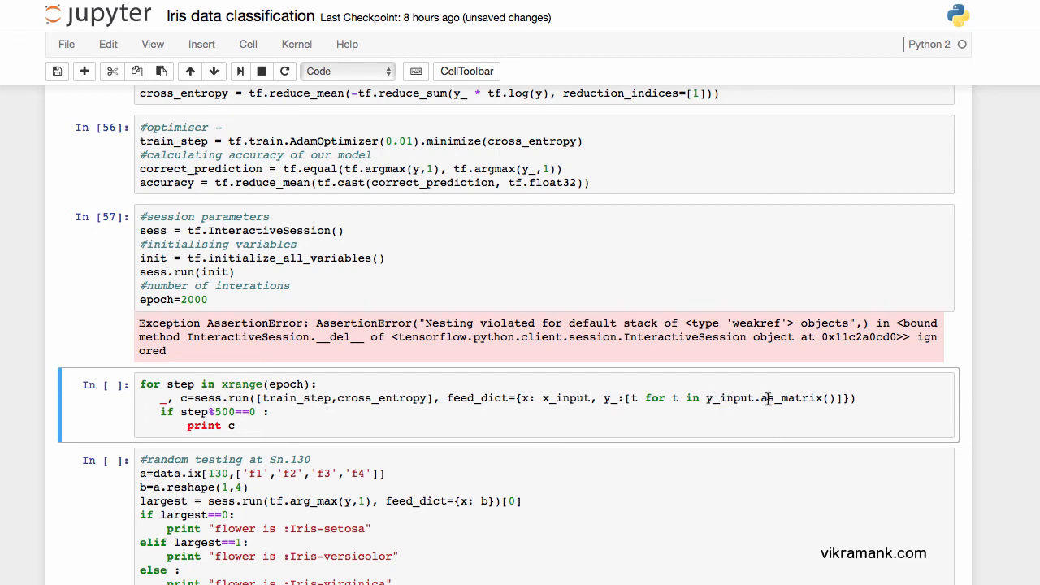
pyautogui.moveTo(757, 400)
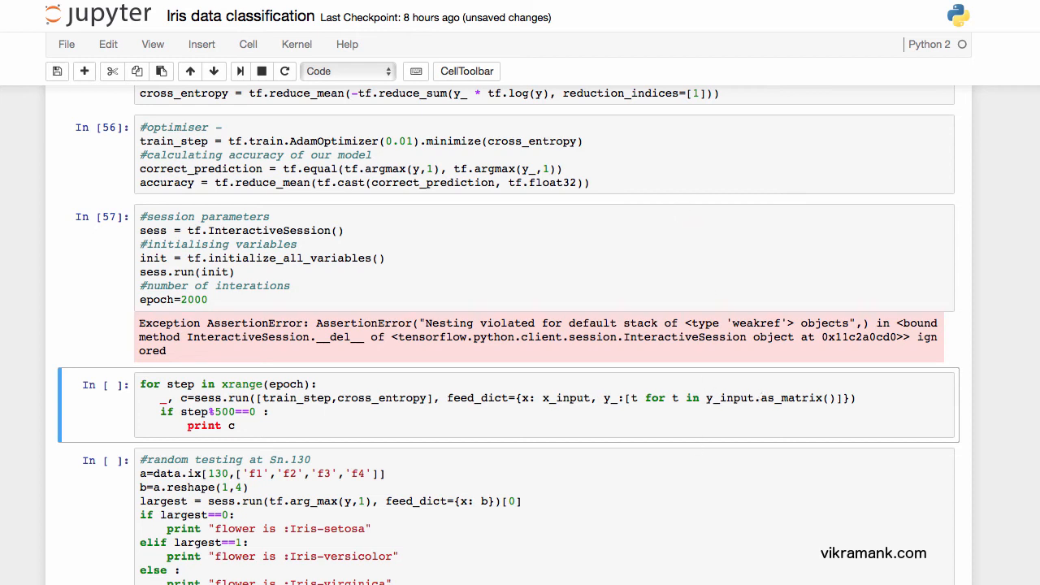
pyautogui.moveTo(741, 296)
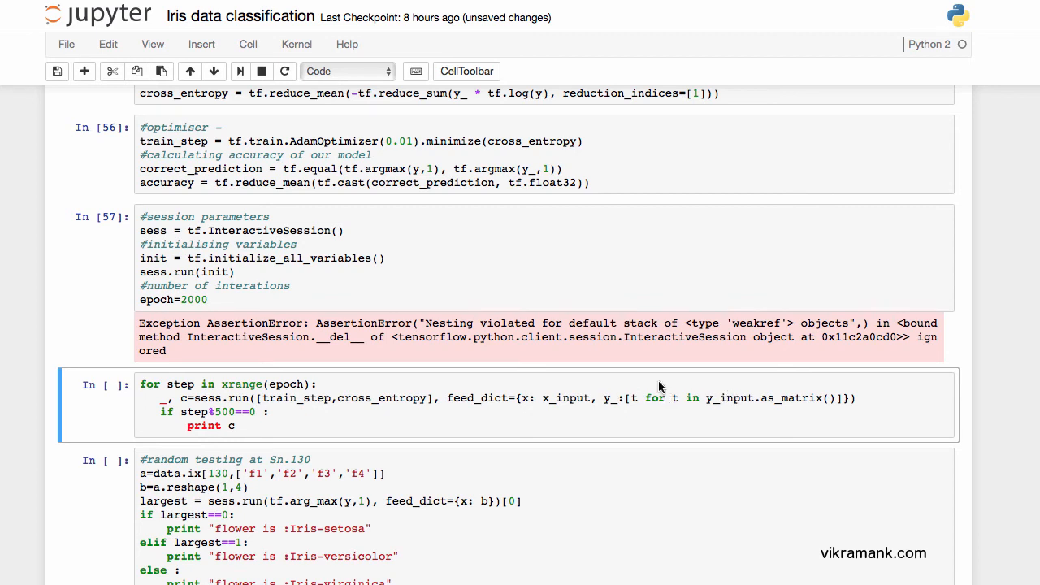
# - Review the training loop output of falling loss values from 1.09861 to 0.0633221
pyautogui.scroll(3)
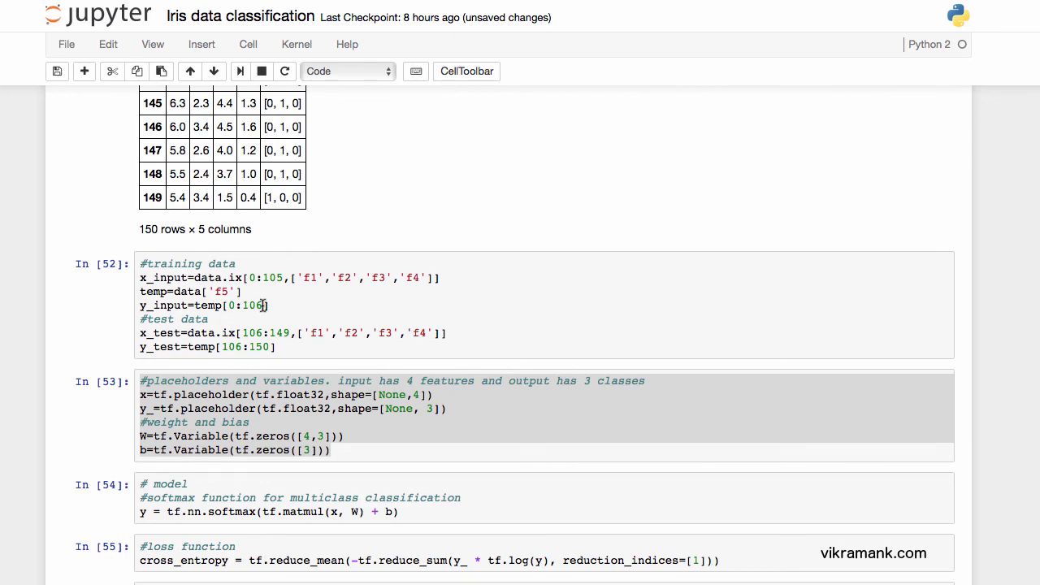
pyautogui.scroll(-3)
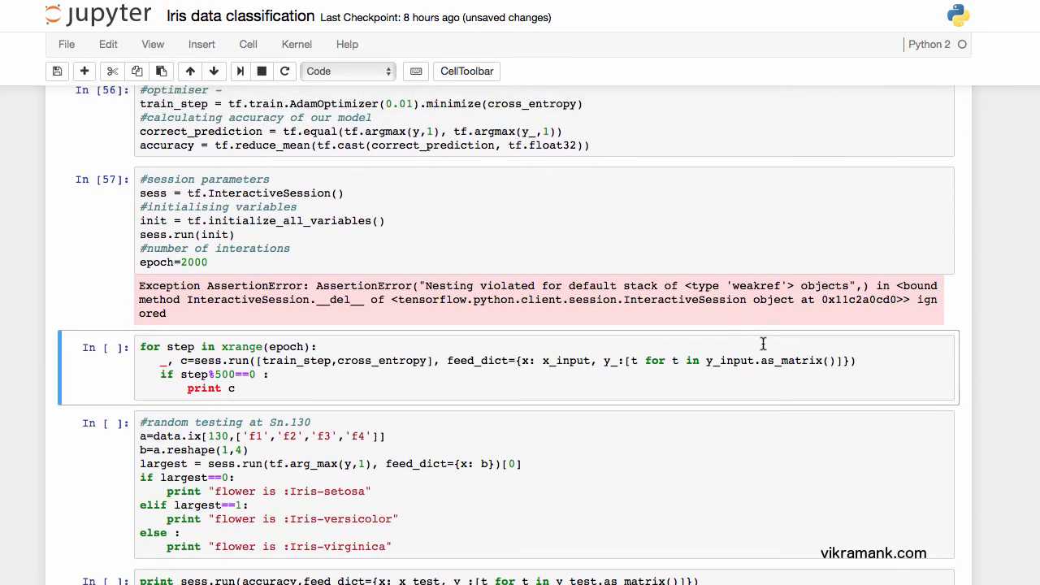
pyautogui.moveTo(757, 351)
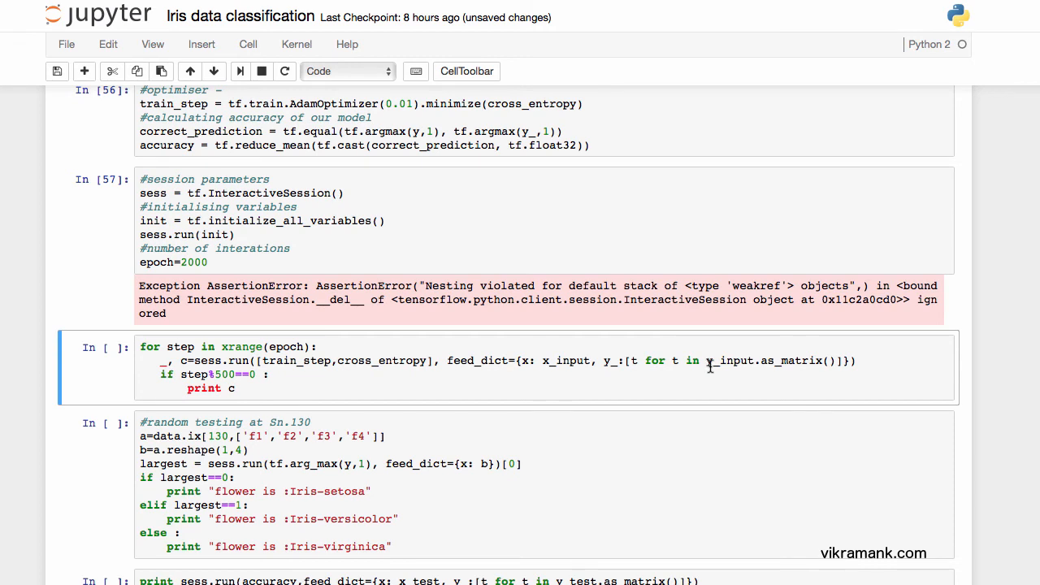
pyautogui.moveTo(815, 363)
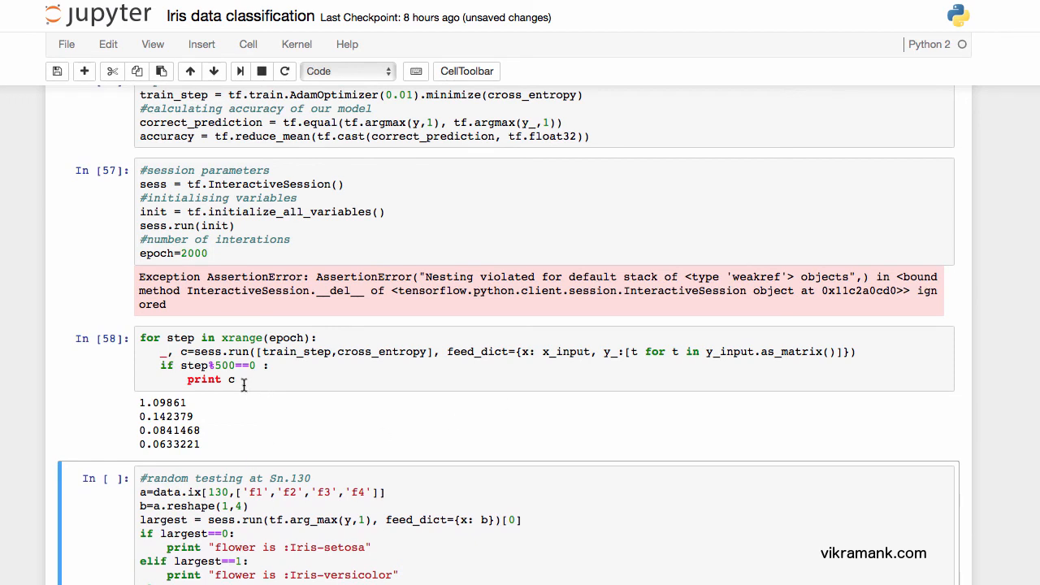
pyautogui.scroll(-3)
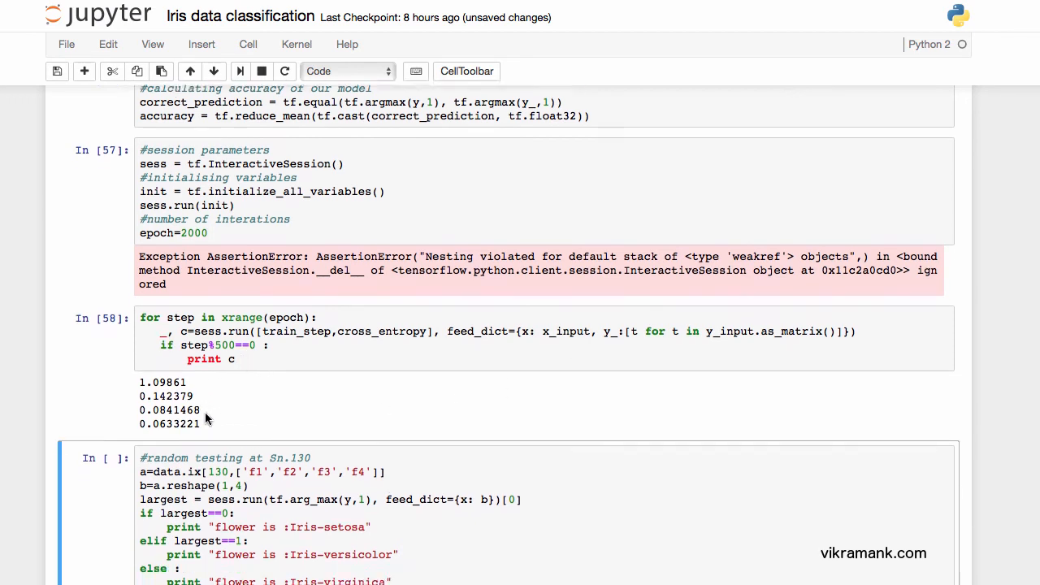
# - Run the random-testing cell for sample 130, printing 'flower is :Iris-virginica'
pyautogui.scroll(-3)
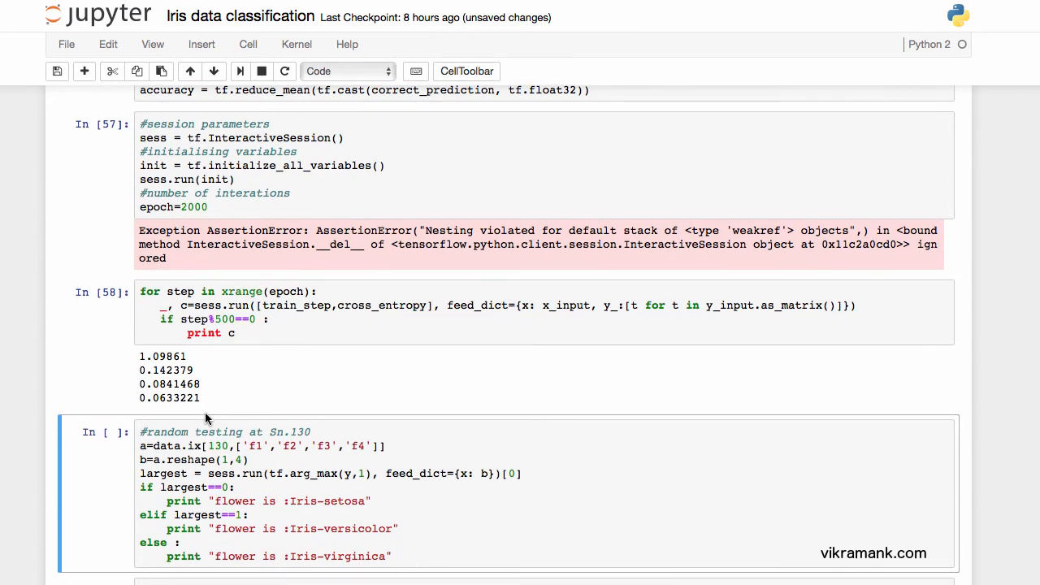
pyautogui.click(276, 445)
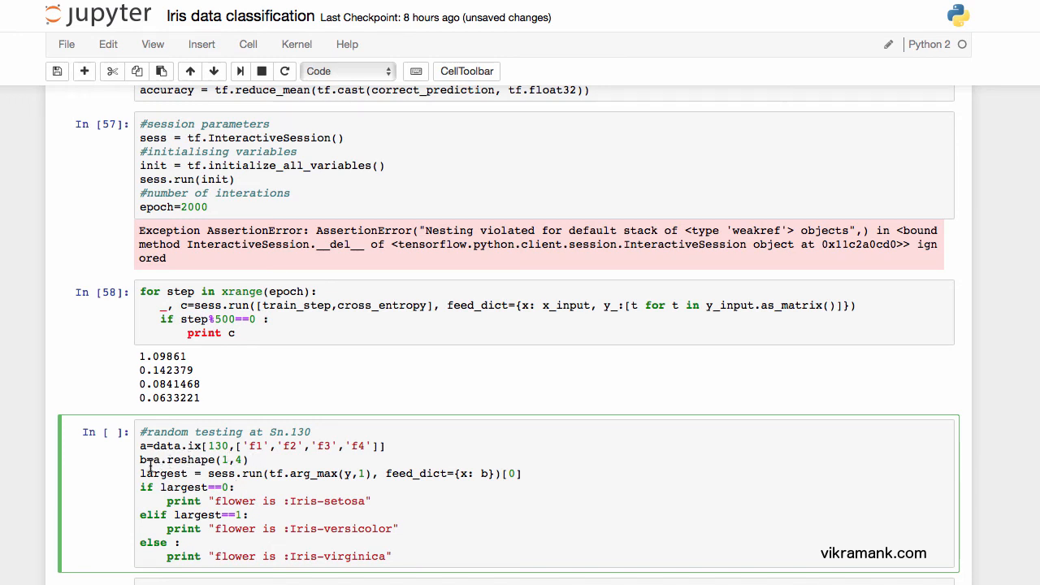
pyautogui.scroll(-3)
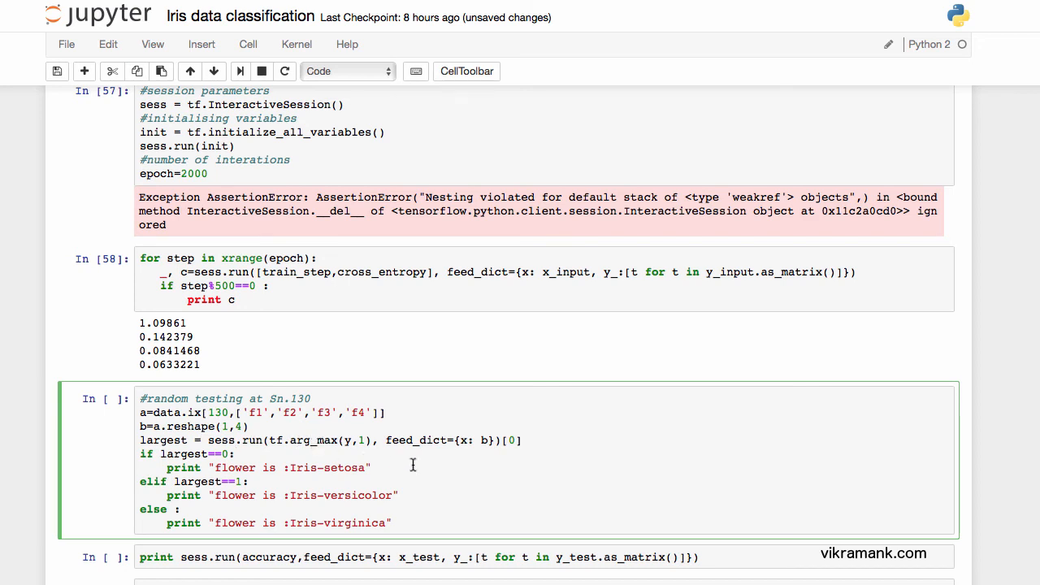
pyautogui.moveTo(407, 478)
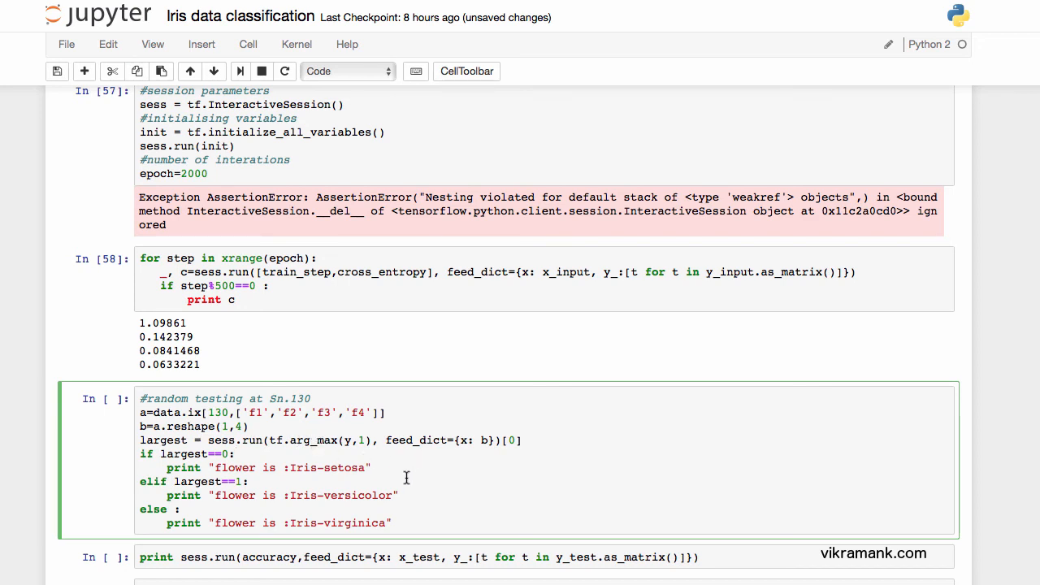
pyautogui.click(372, 468)
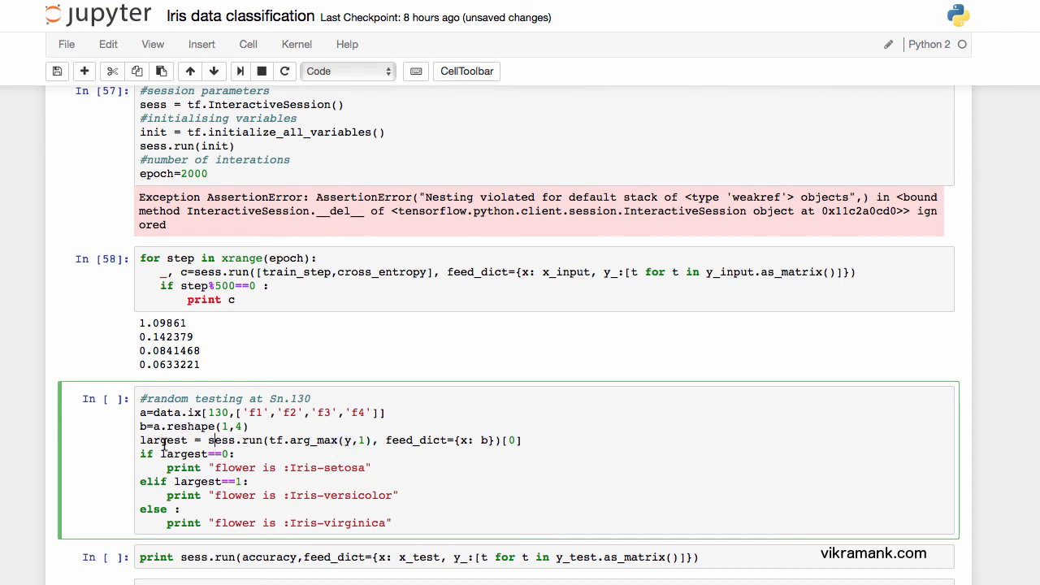
pyautogui.moveTo(535, 463)
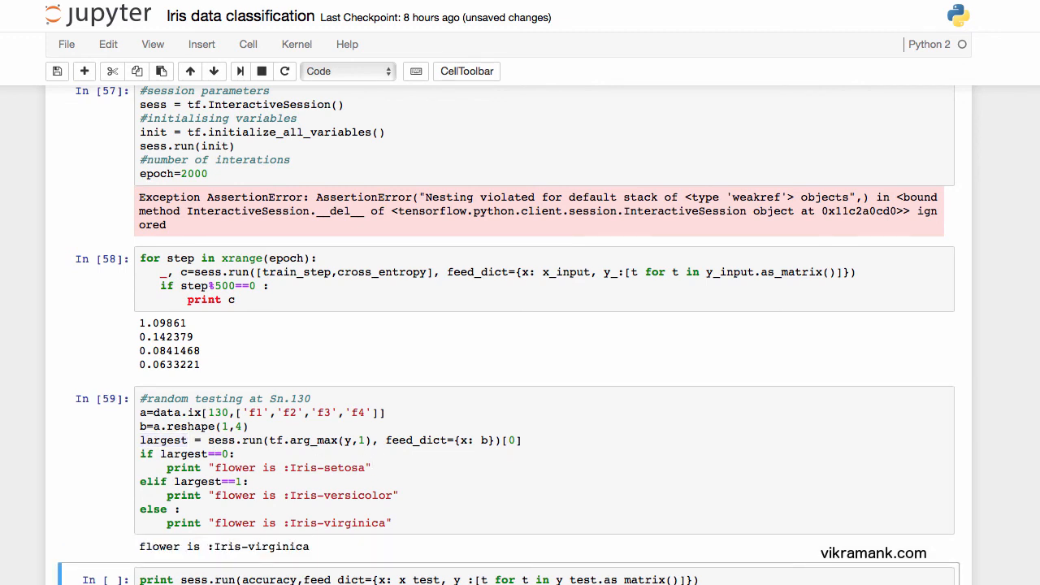
pyautogui.scroll(-3)
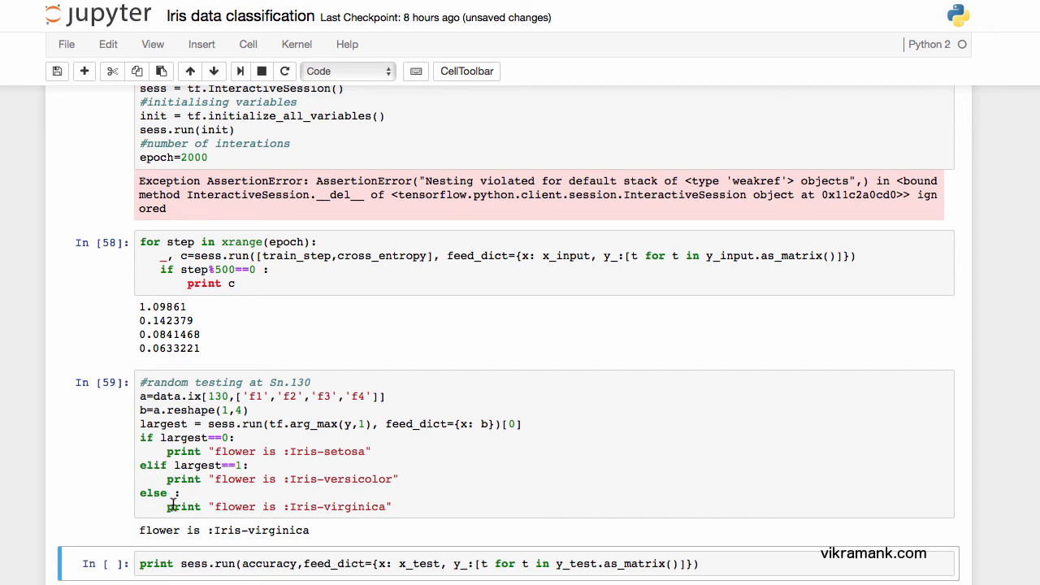
pyautogui.moveTo(296, 484)
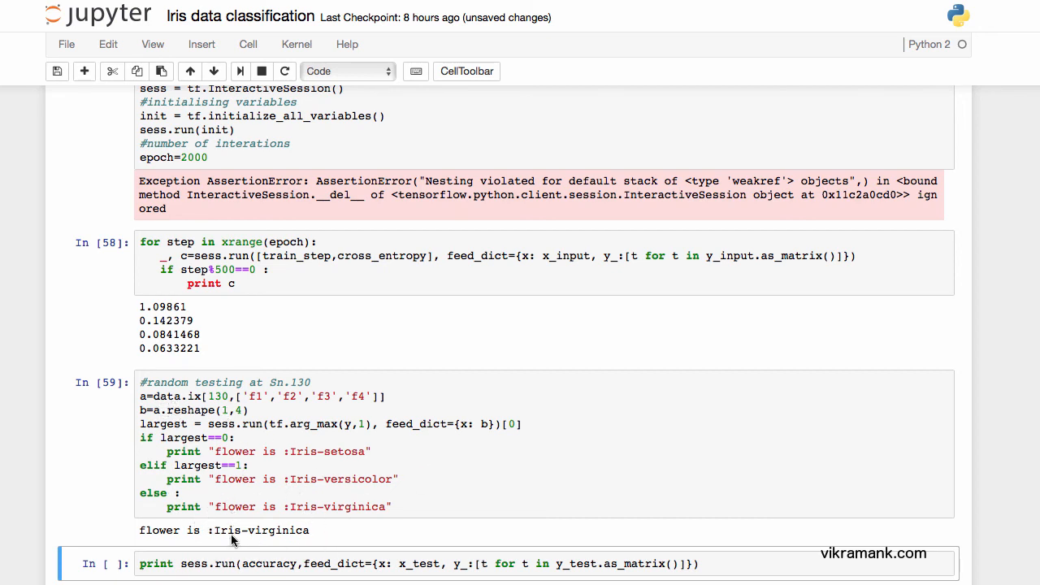
pyautogui.scroll(-3)
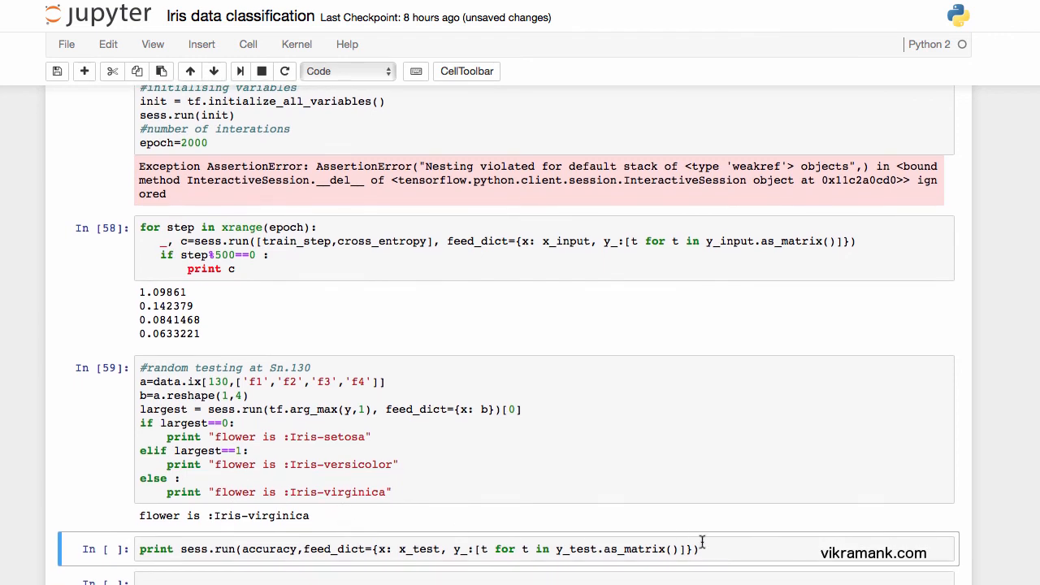
pyautogui.moveTo(725, 549)
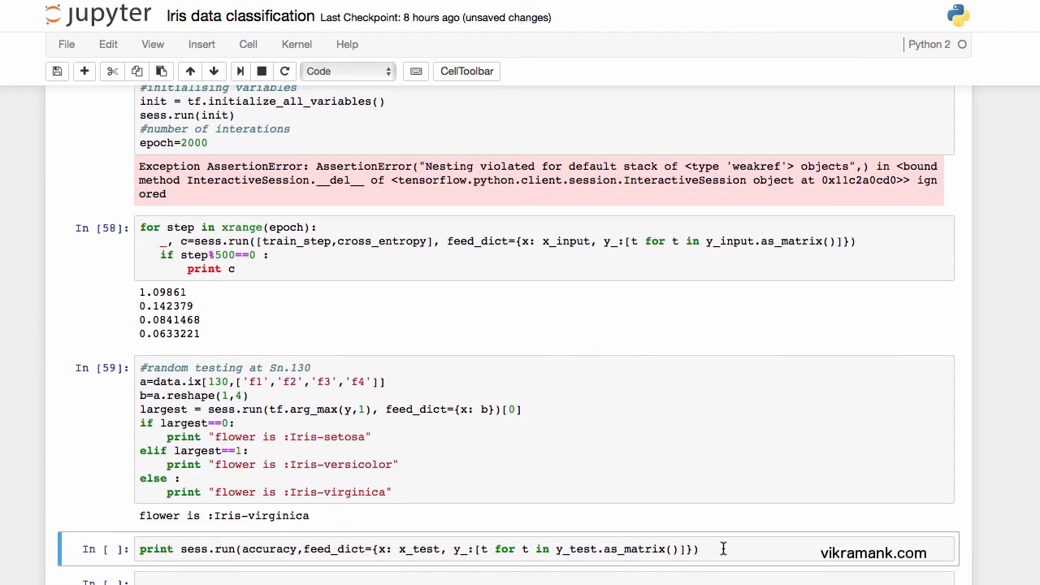